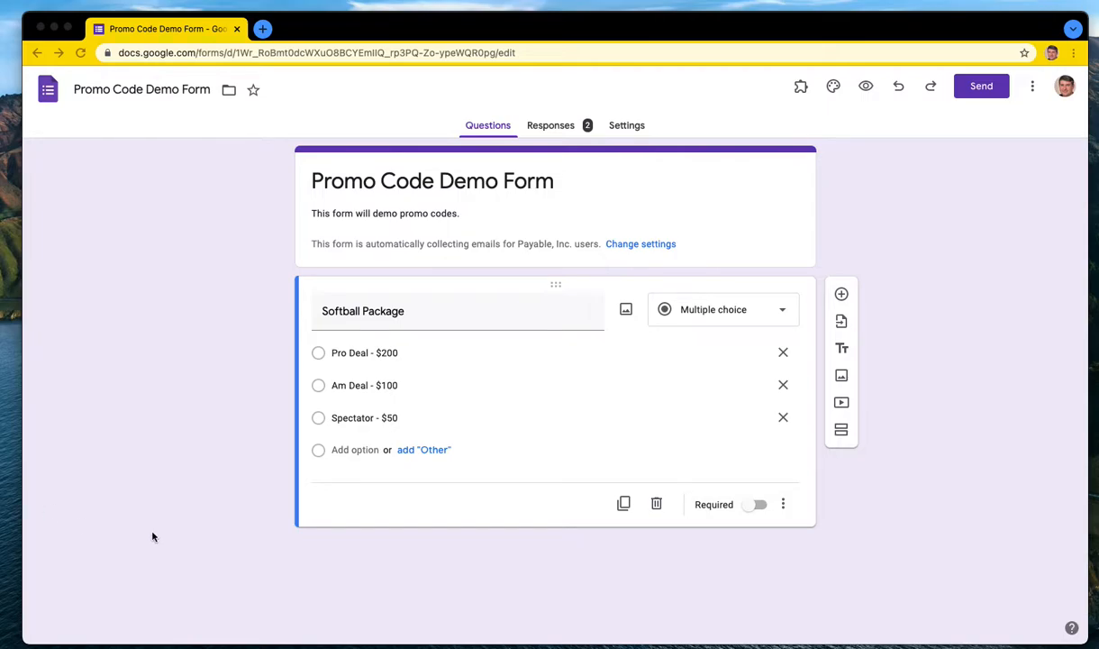
{"action": "mouse_move", "coordinate": [486, 231]}
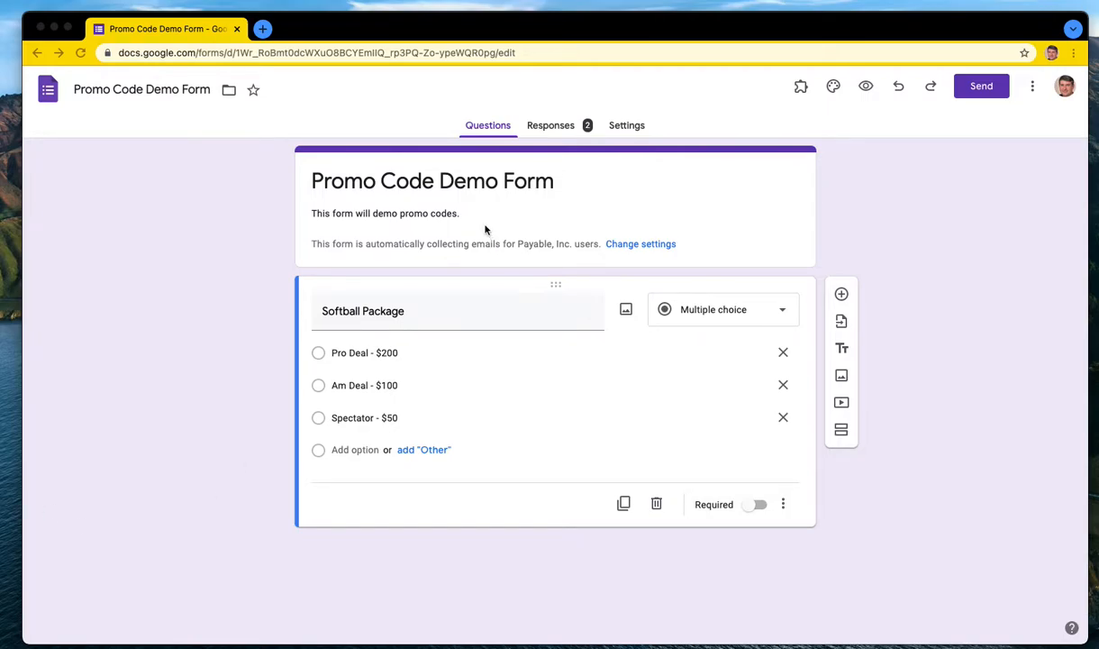
{"action": "mouse_move", "coordinate": [396, 238]}
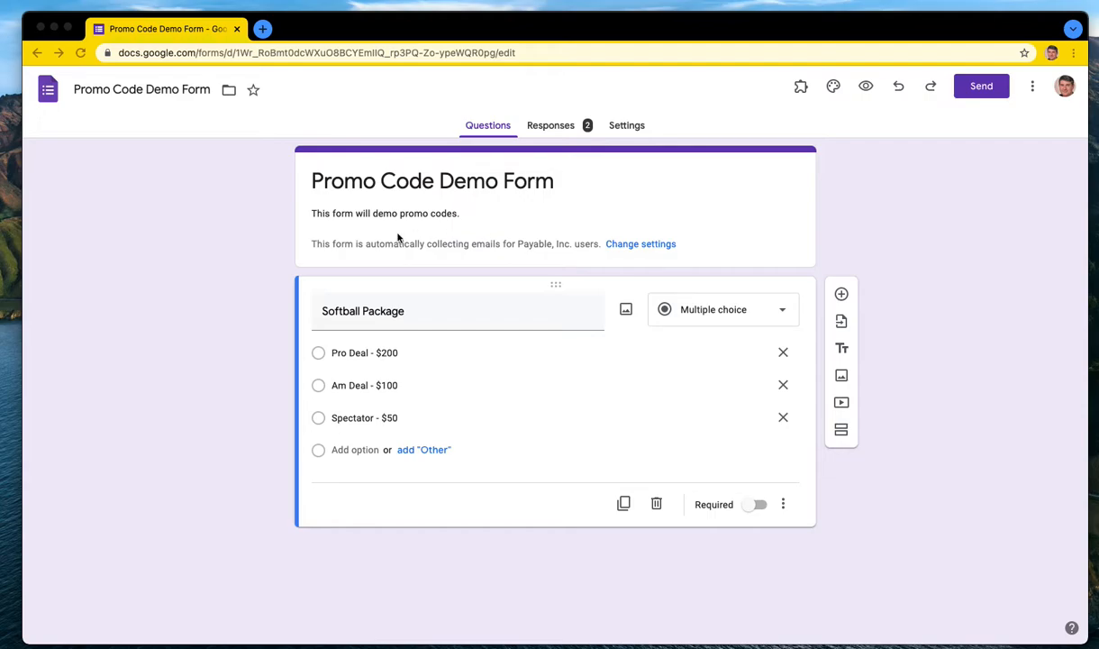
{"action": "mouse_move", "coordinate": [465, 295]}
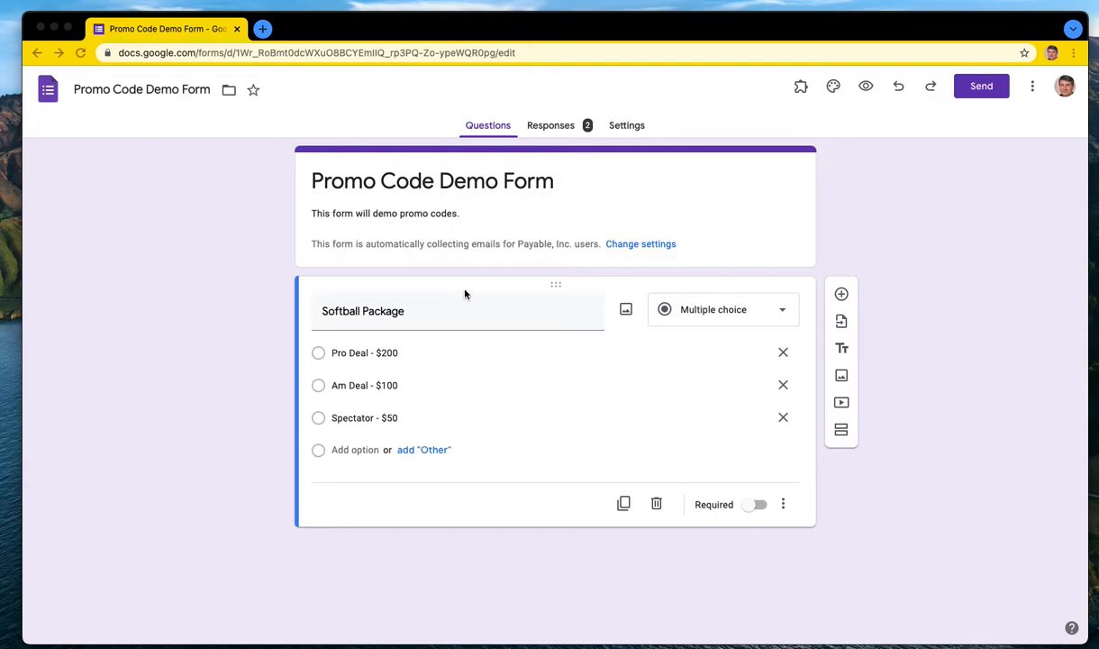
{"action": "mouse_move", "coordinate": [490, 244]}
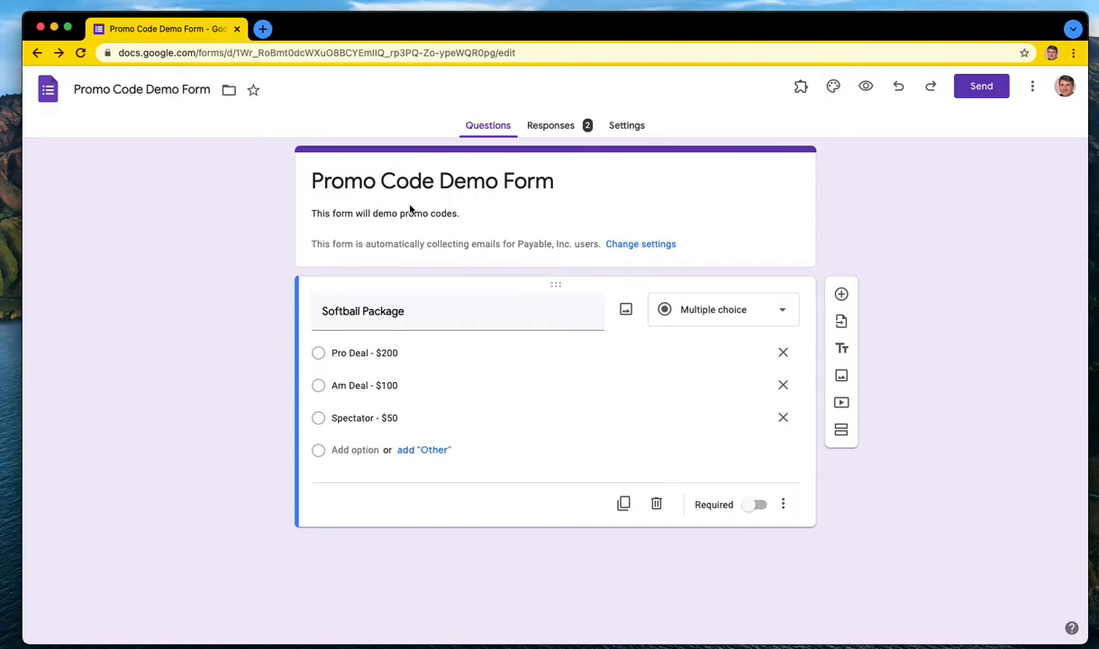
{"action": "mouse_move", "coordinate": [207, 249]}
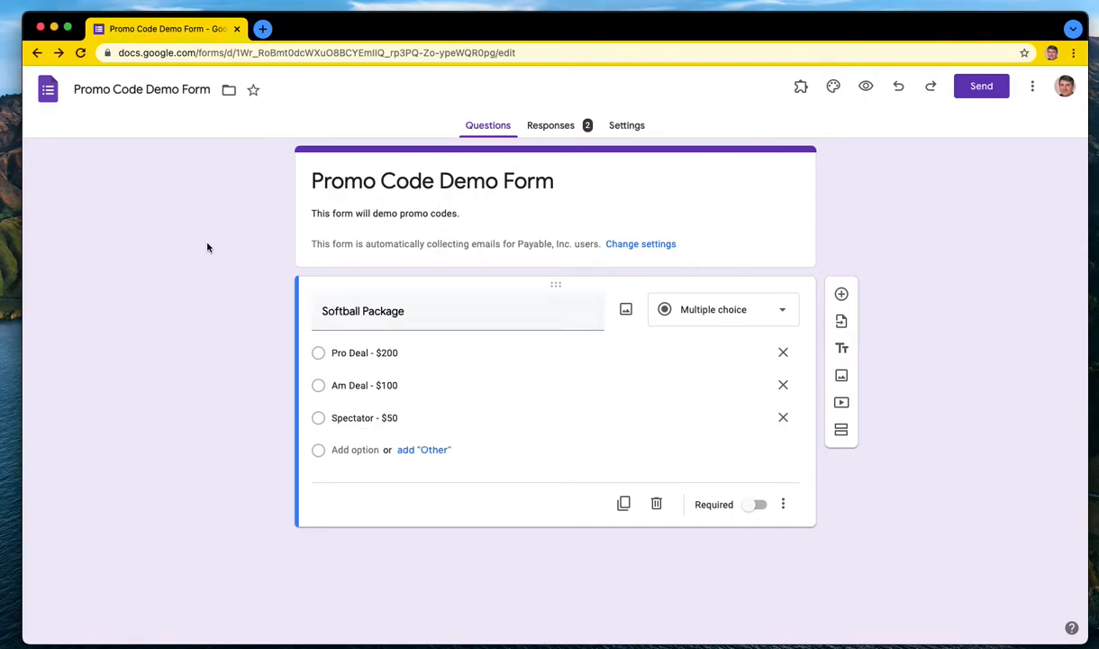
{"action": "mouse_move", "coordinate": [908, 275]}
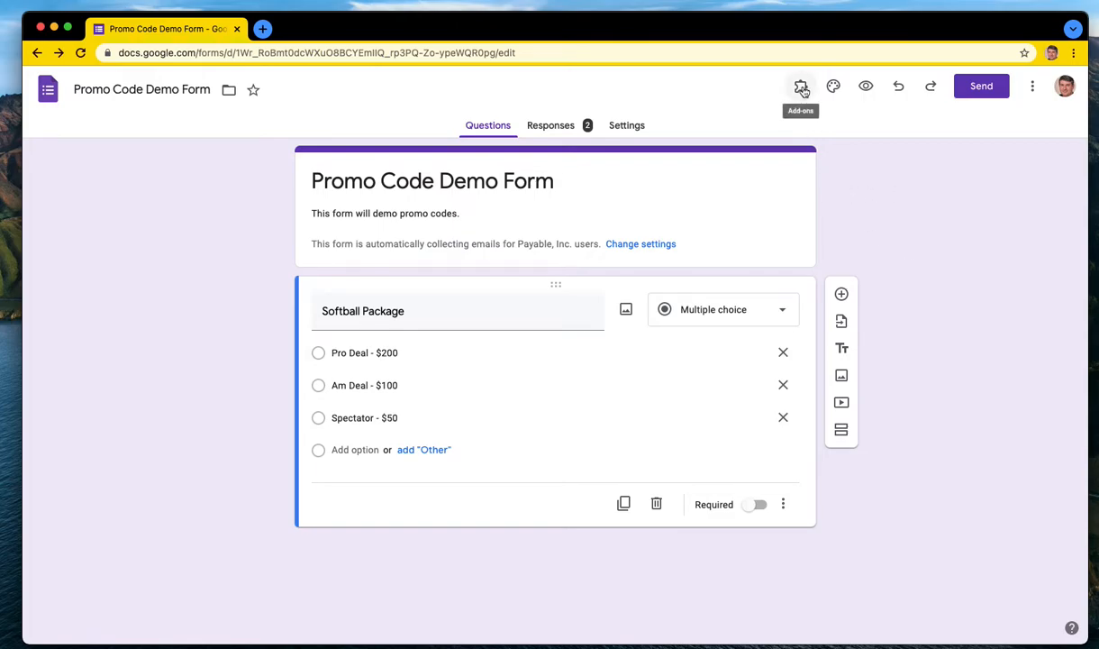
Launch Payable Forms payment settings from Add-ons and reveal its Configuration Options.
{"action": "left_click", "coordinate": [800, 86]}
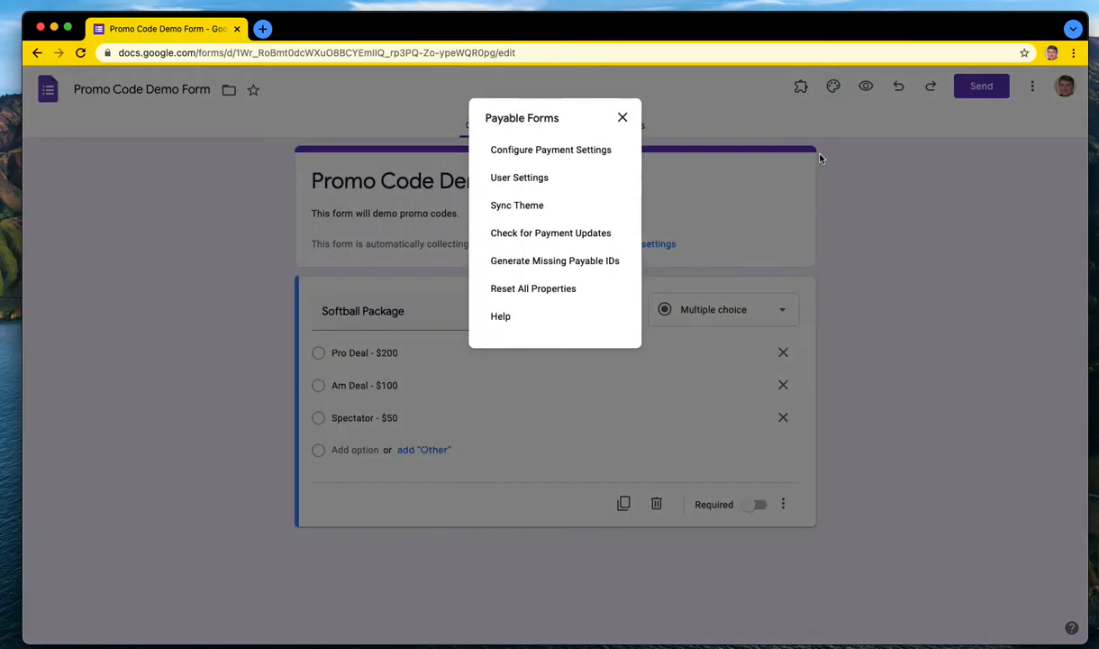
{"action": "left_click", "coordinate": [551, 150]}
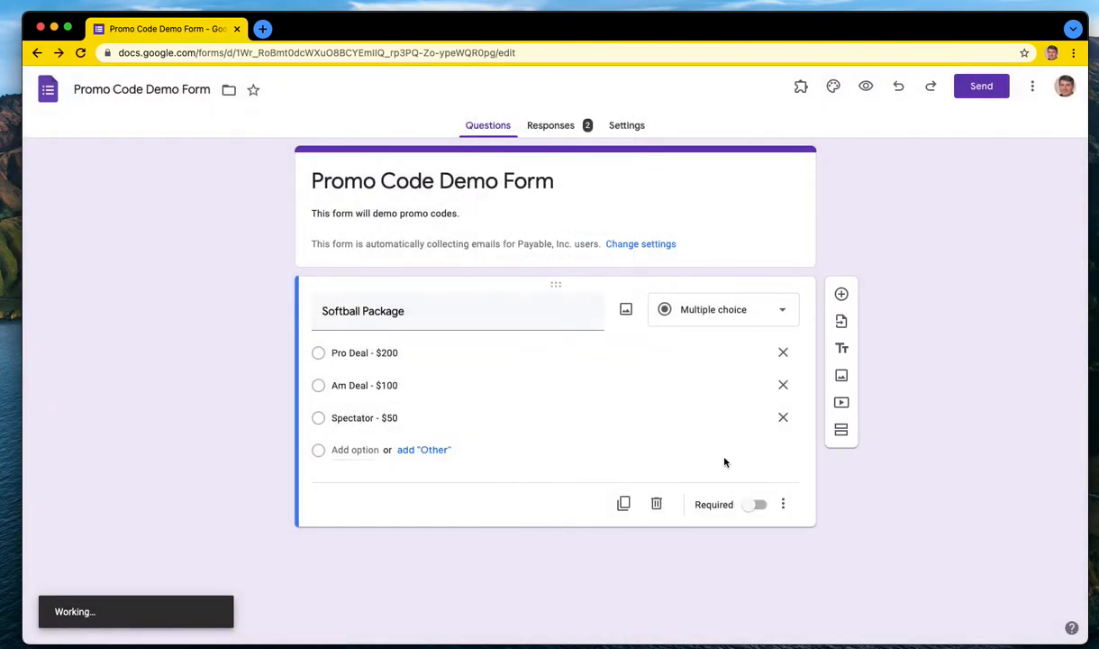
{"action": "mouse_move", "coordinate": [971, 553]}
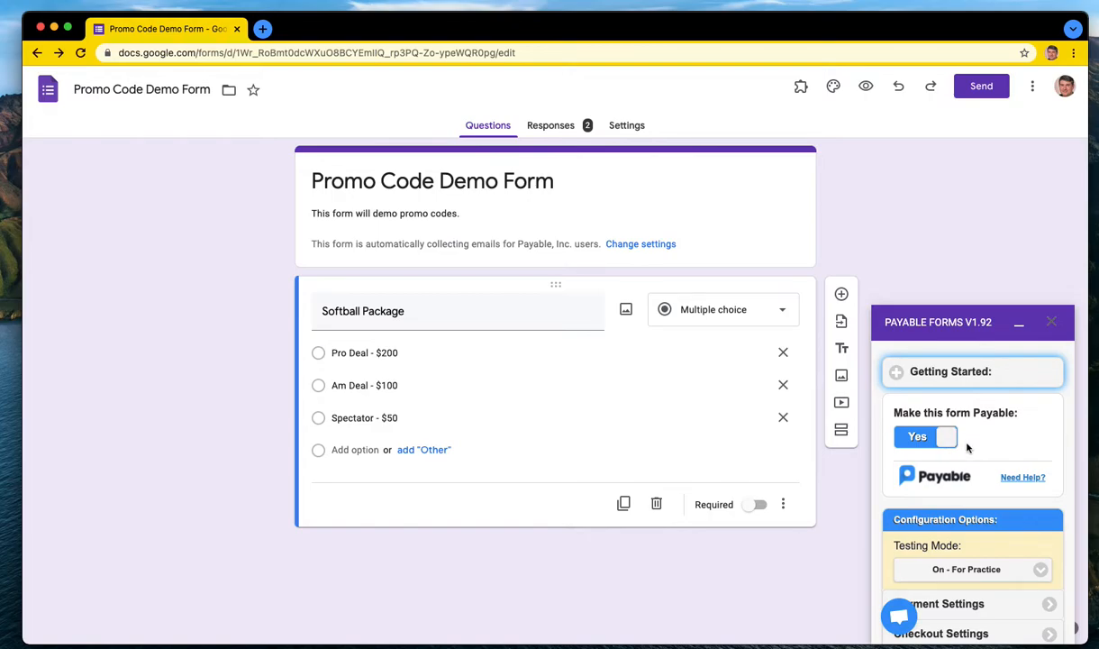
{"action": "scroll", "scroll_direction": "down", "scroll_amount": 3}
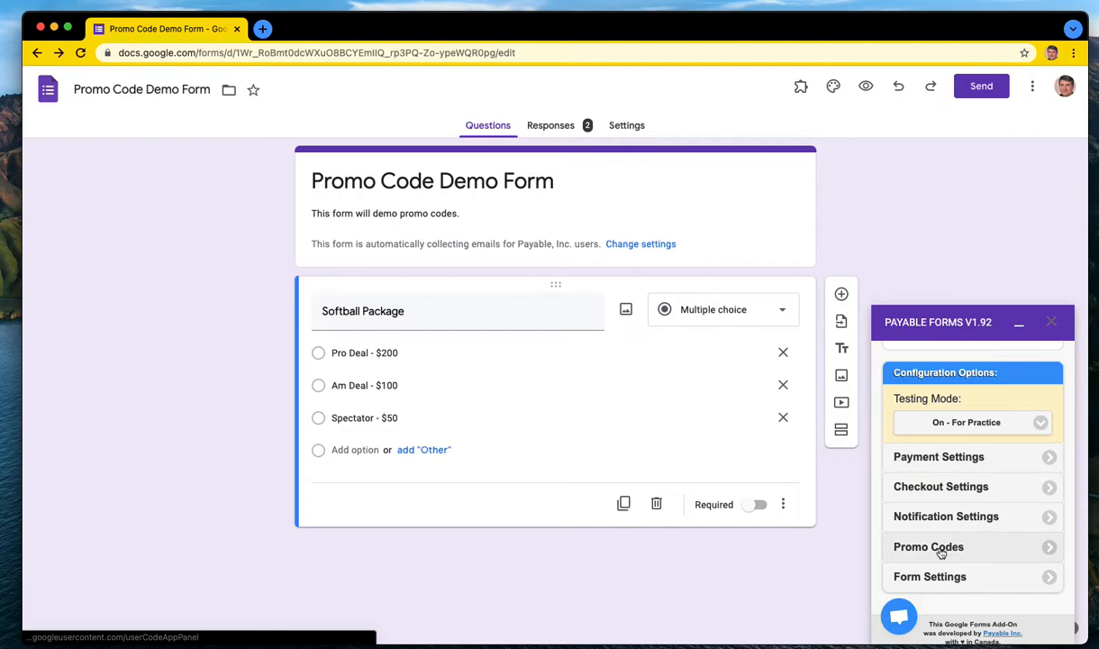
Enter the Promo Codes settings and reach the Promo Code #2 fields below 5OFF.
{"action": "left_click", "coordinate": [928, 546]}
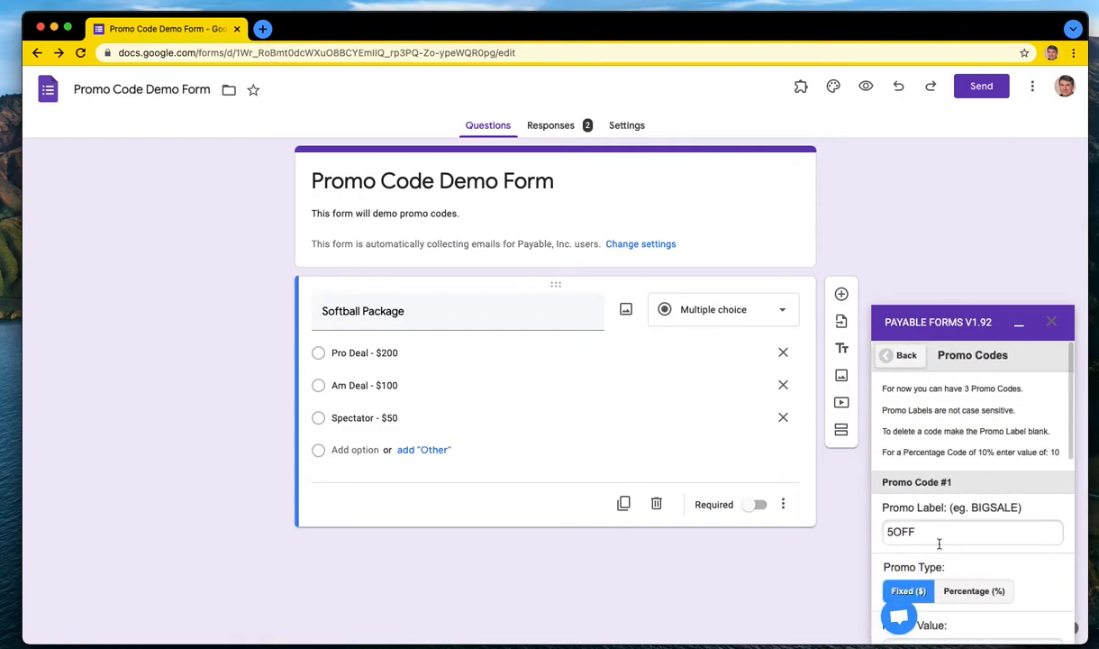
{"action": "scroll", "scroll_direction": "down", "scroll_amount": 3}
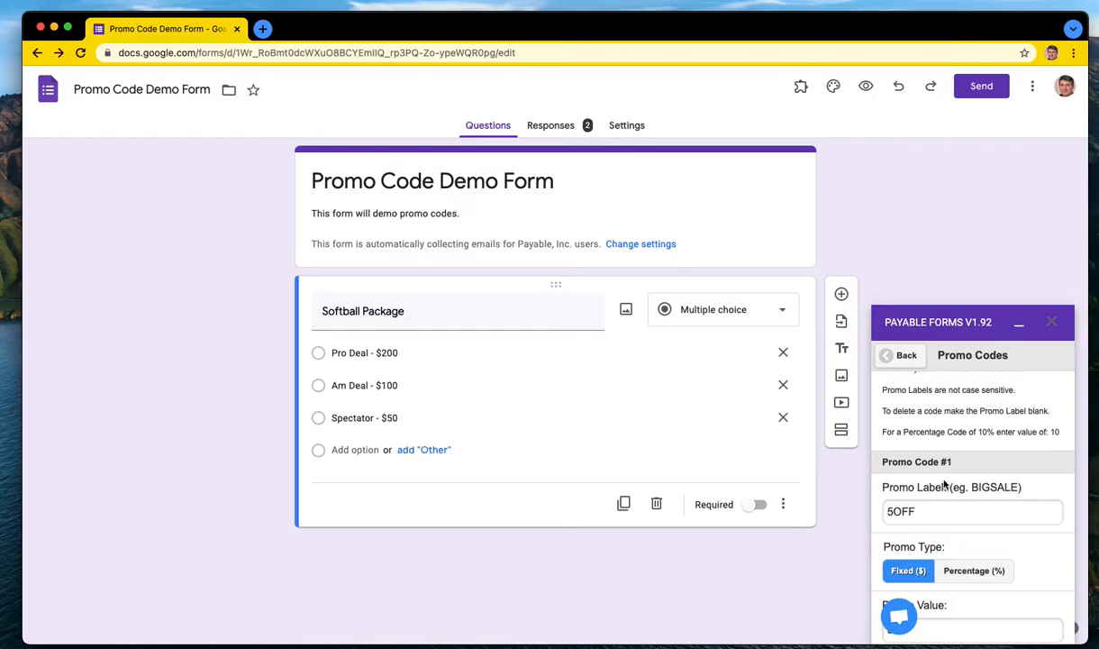
{"action": "scroll", "scroll_direction": "down", "scroll_amount": 3}
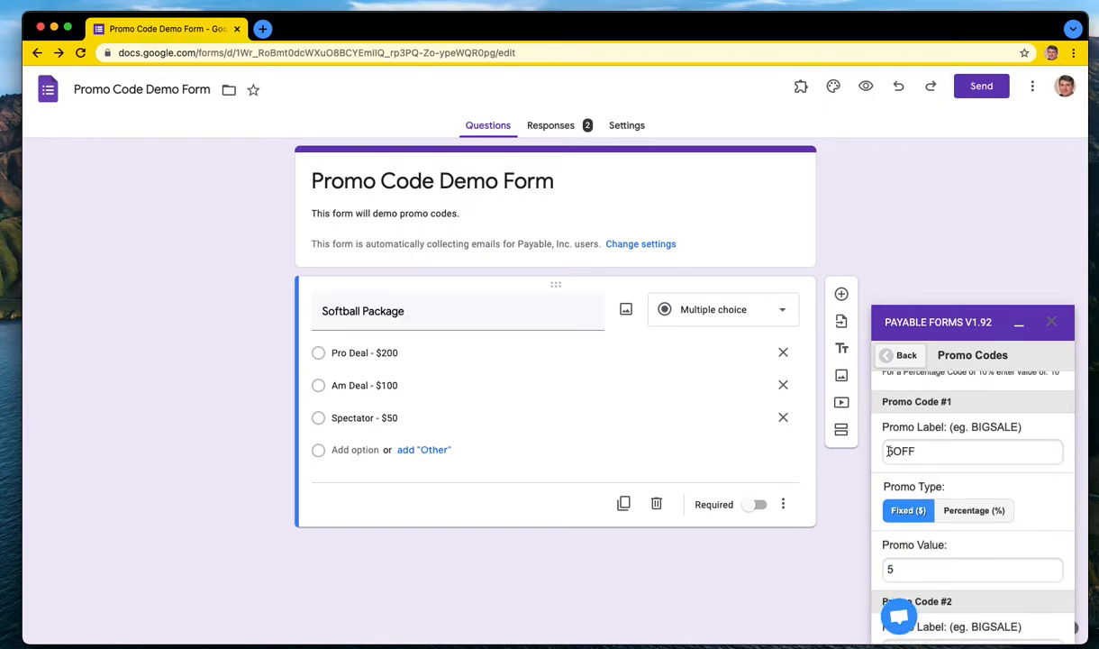
{"action": "scroll", "scroll_direction": "down", "scroll_amount": 3}
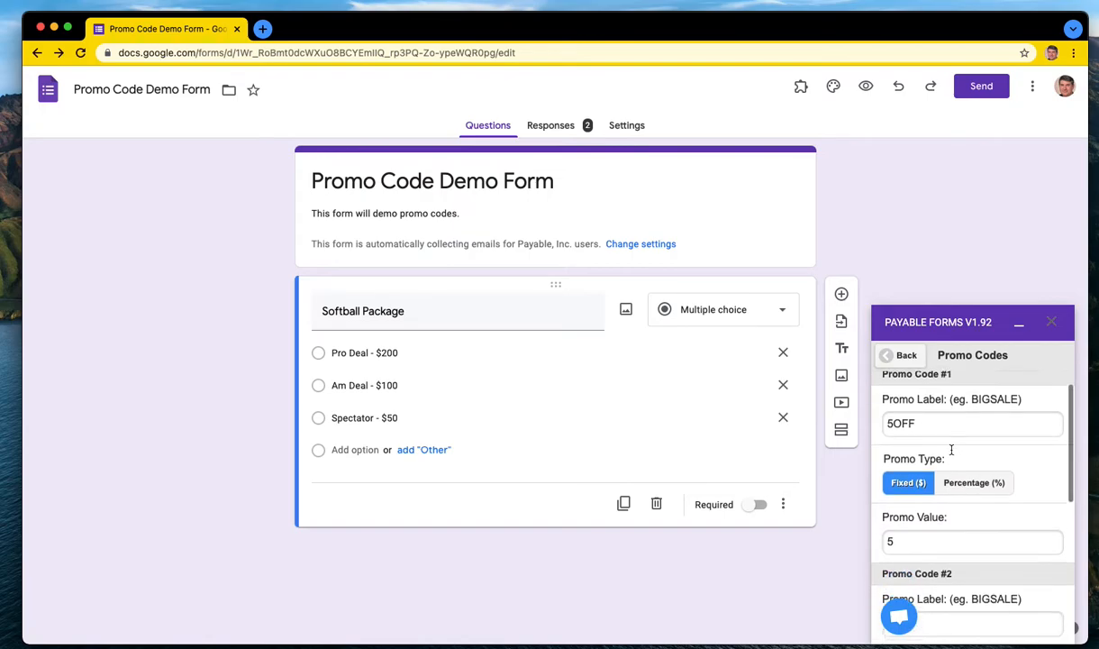
{"action": "scroll", "scroll_direction": "down", "scroll_amount": 3}
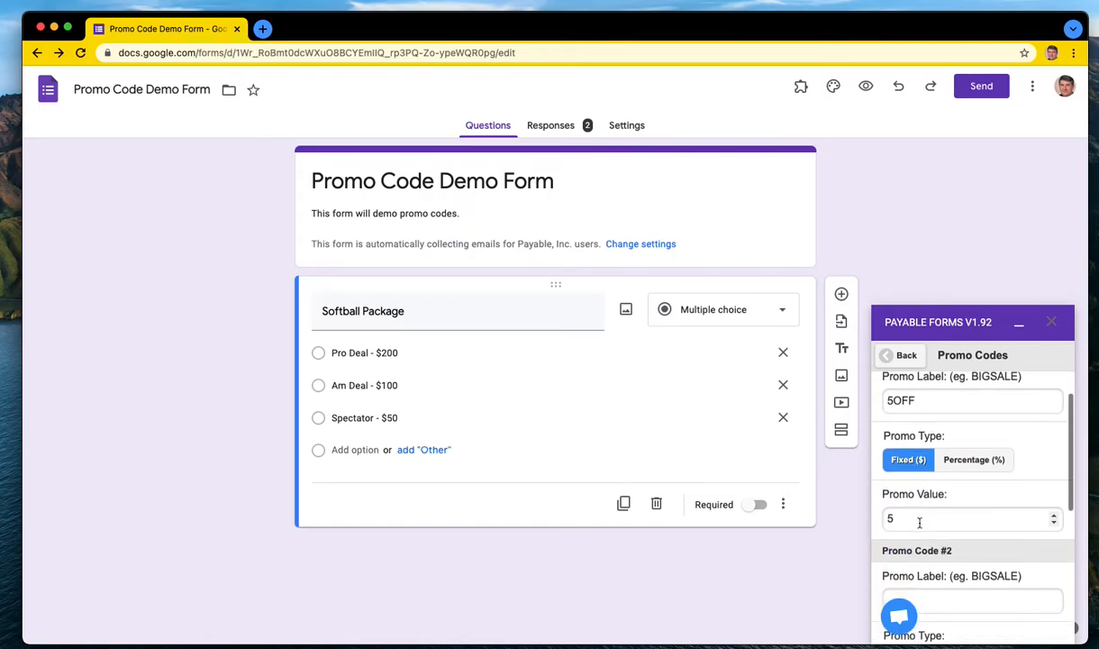
Define promo code #2 as FAMILY, a Percentage (%) discount of 15.
{"action": "left_click", "coordinate": [973, 488]}
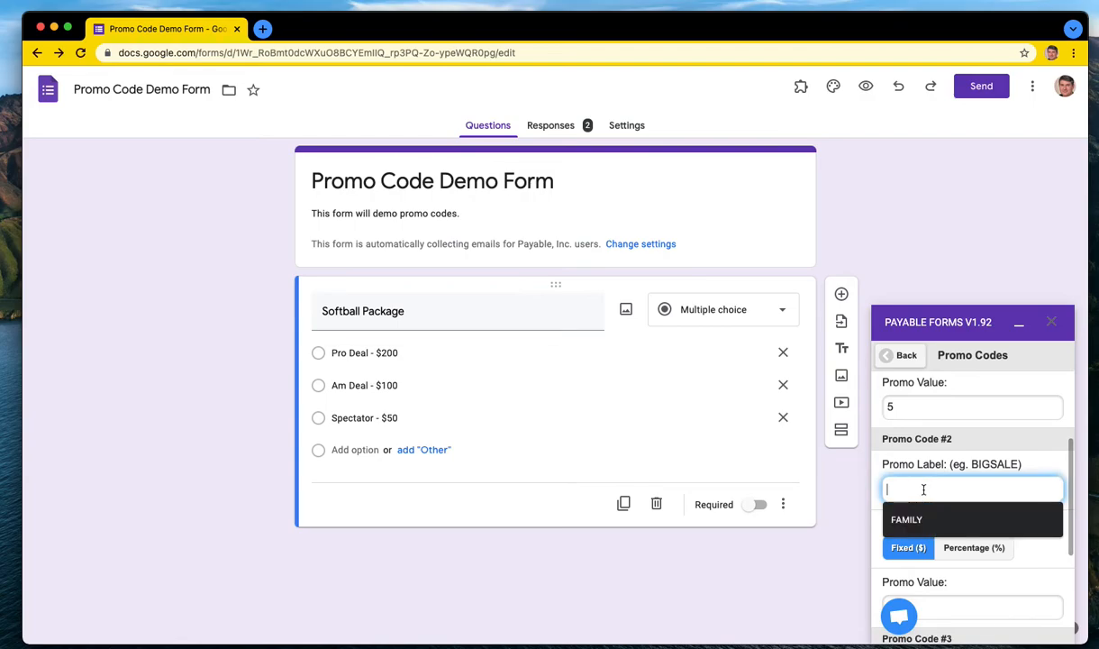
{"action": "left_click", "coordinate": [906, 518]}
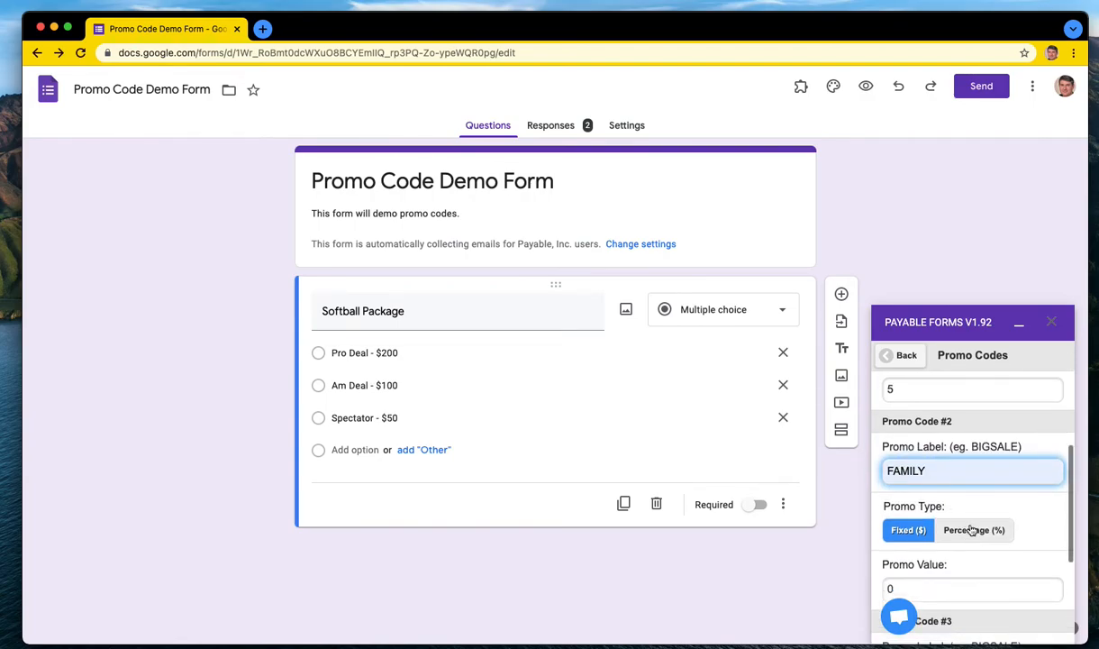
{"action": "left_click", "coordinate": [973, 530]}
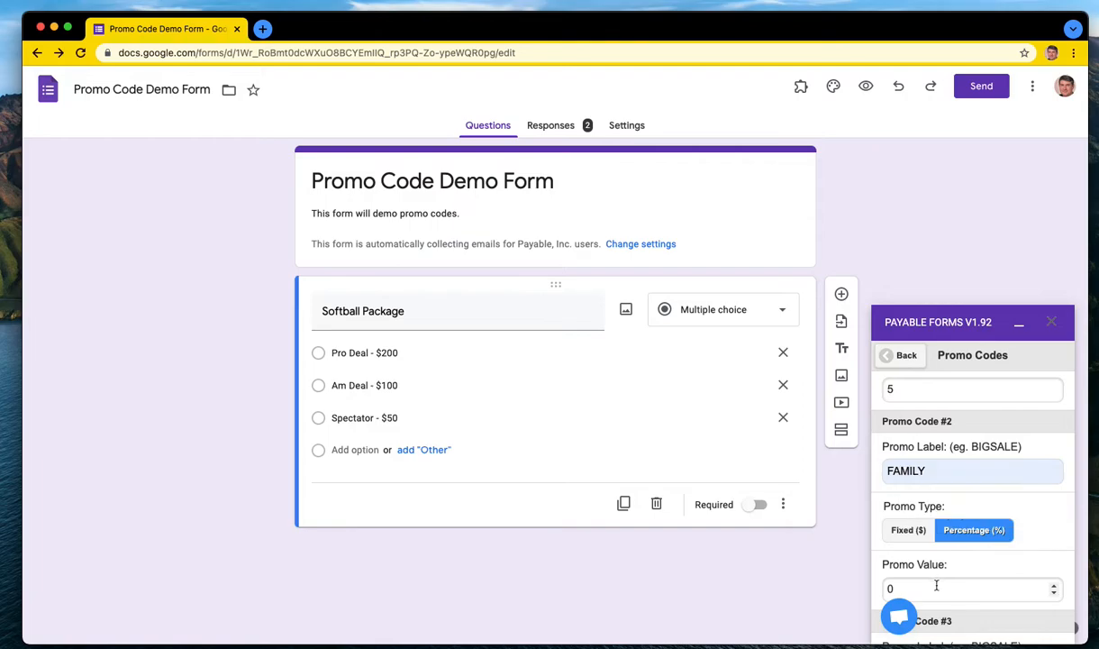
{"action": "type", "text": "15"}
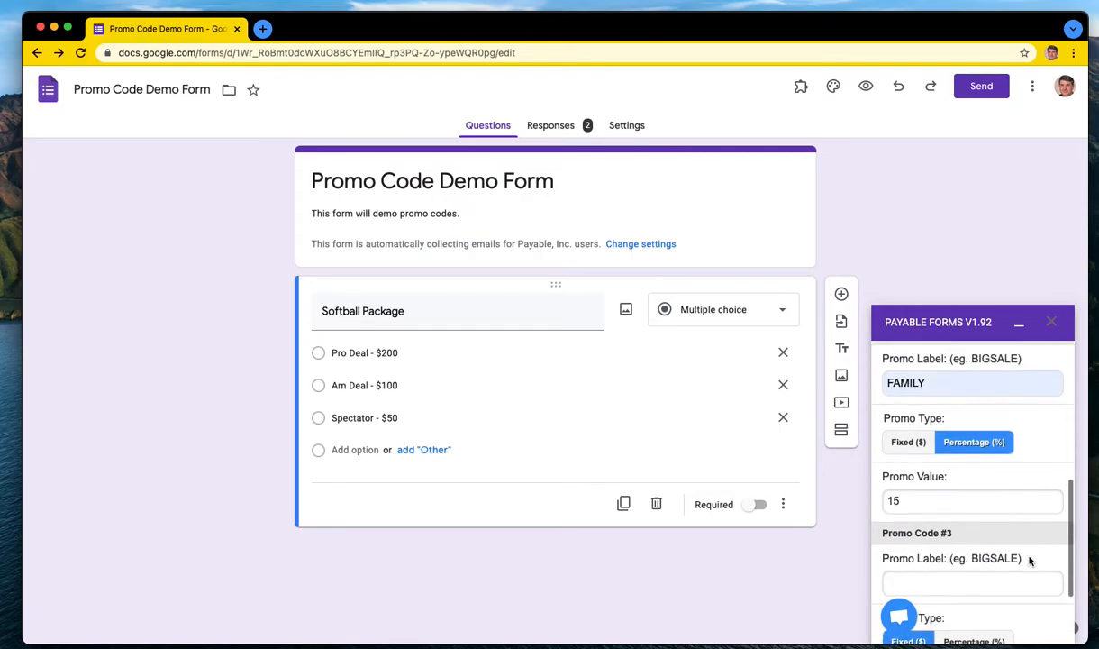
{"action": "scroll", "scroll_direction": "down", "scroll_amount": 3}
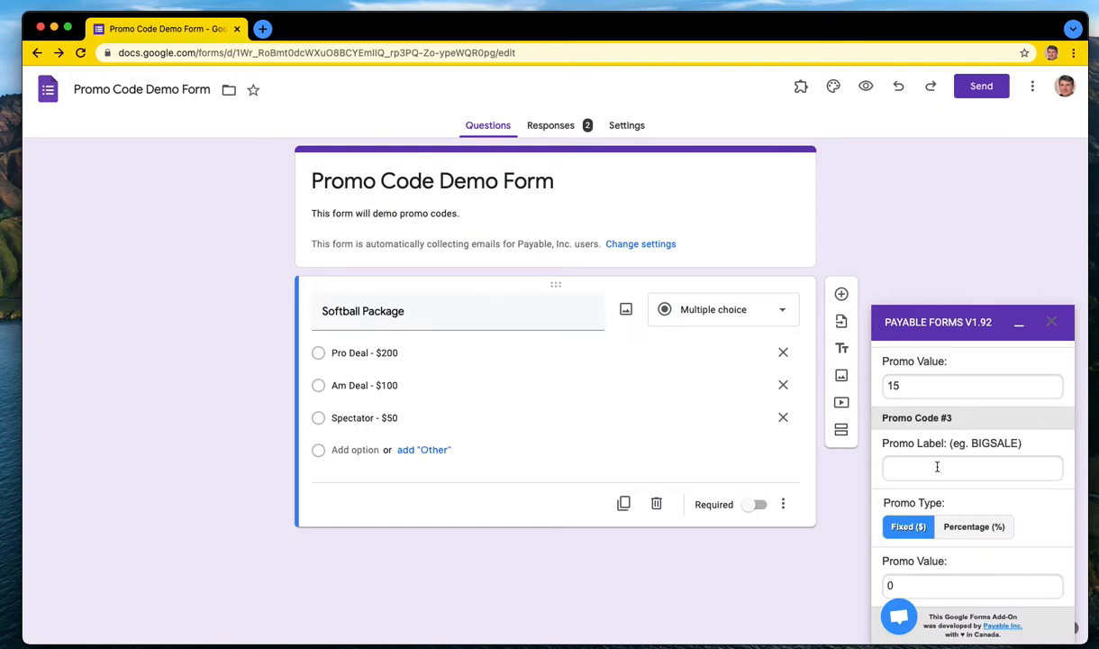
Define promo code #3 as DEPOSIT, a Percentage (%) discount of 50, and review all codes.
{"action": "type", "text": "DEPOSIT"}
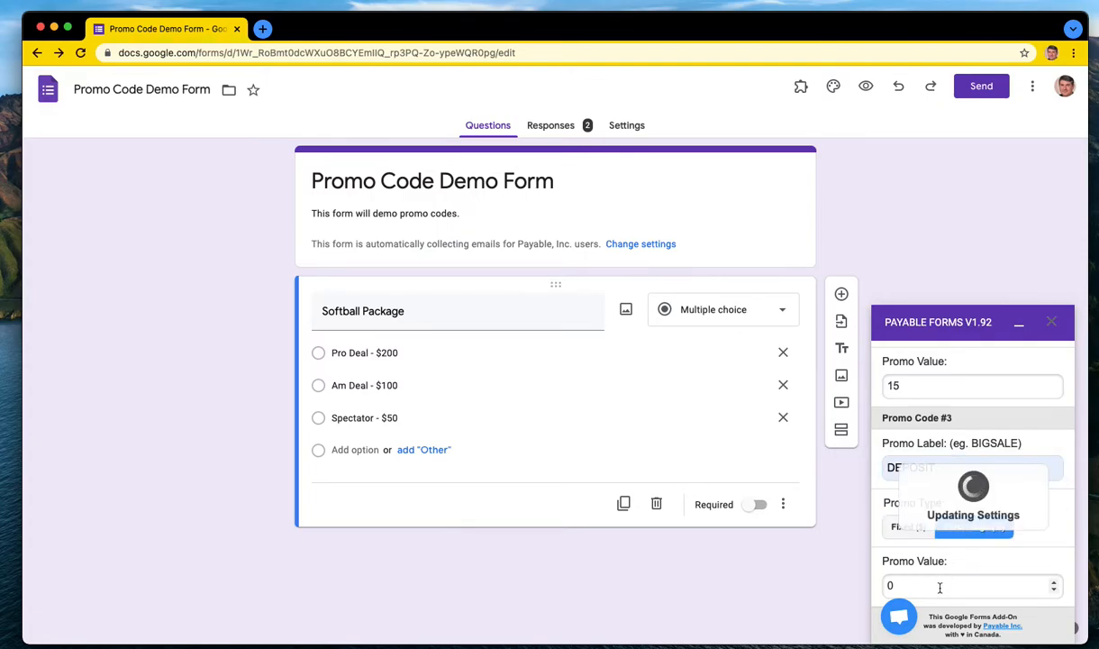
{"action": "type", "text": "5"}
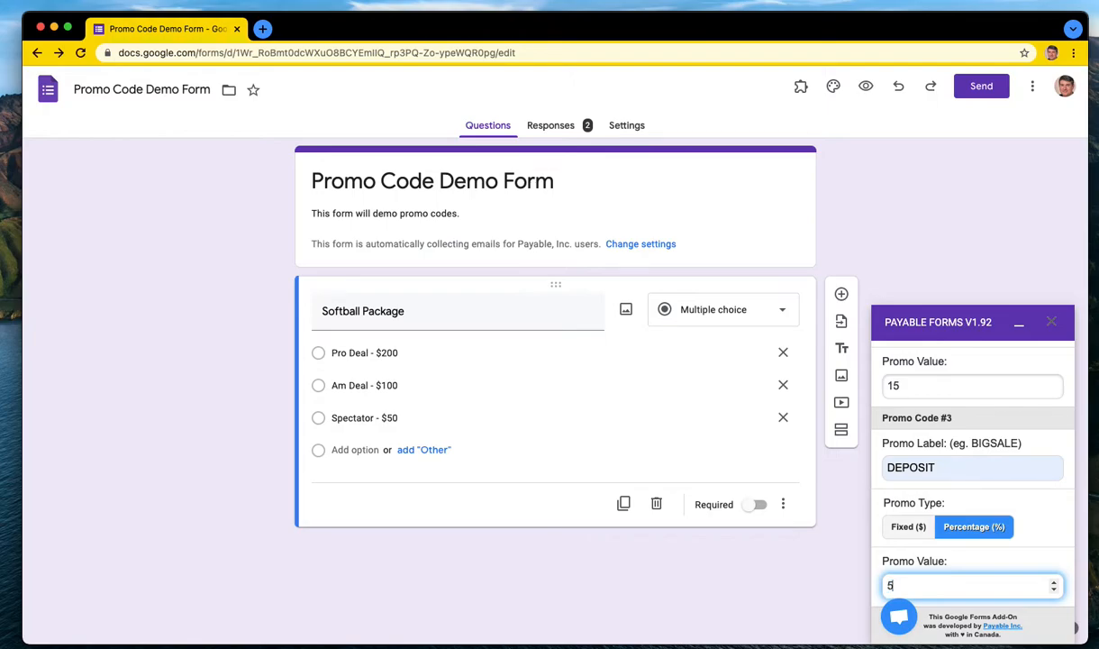
{"action": "type", "text": "0"}
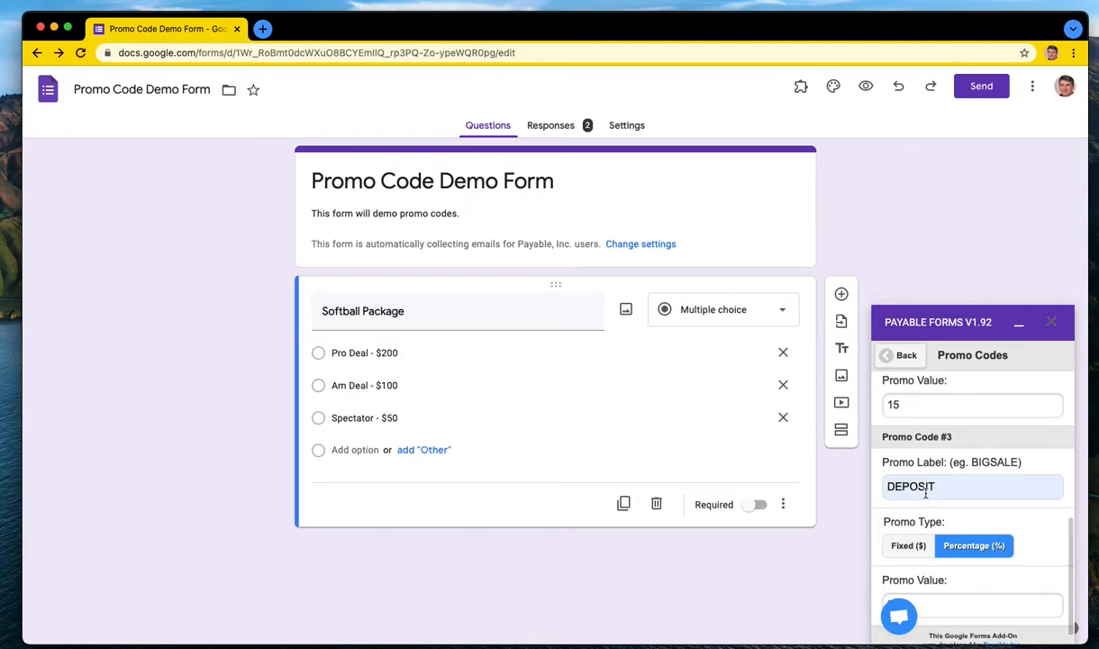
{"action": "scroll", "scroll_direction": "down", "scroll_amount": 3}
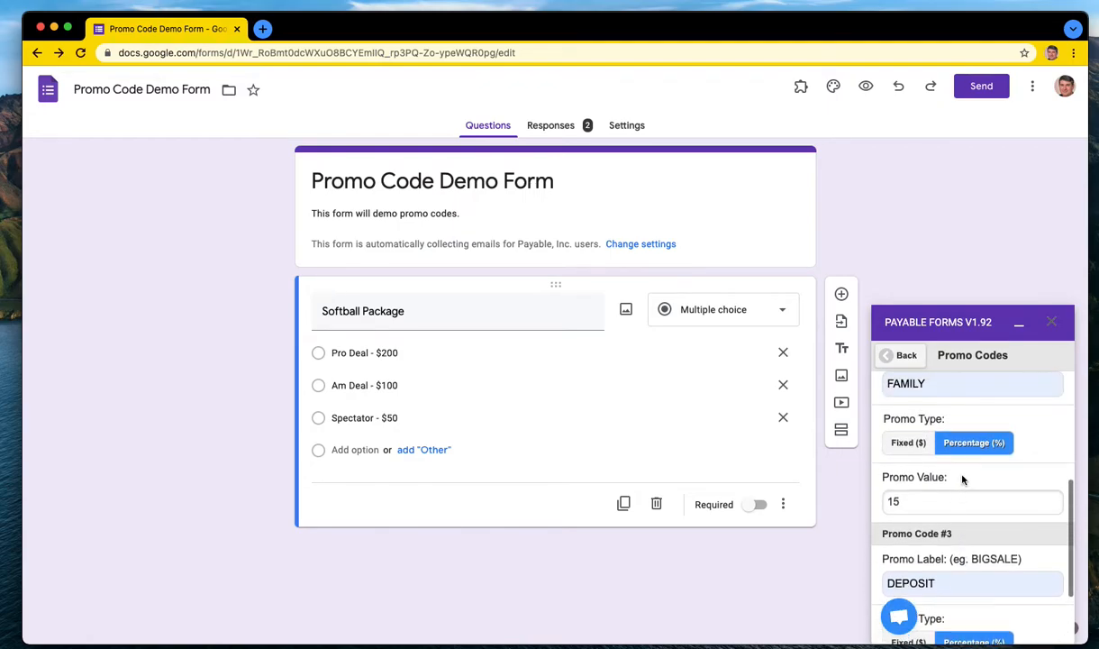
{"action": "scroll", "scroll_direction": "down", "scroll_amount": 3}
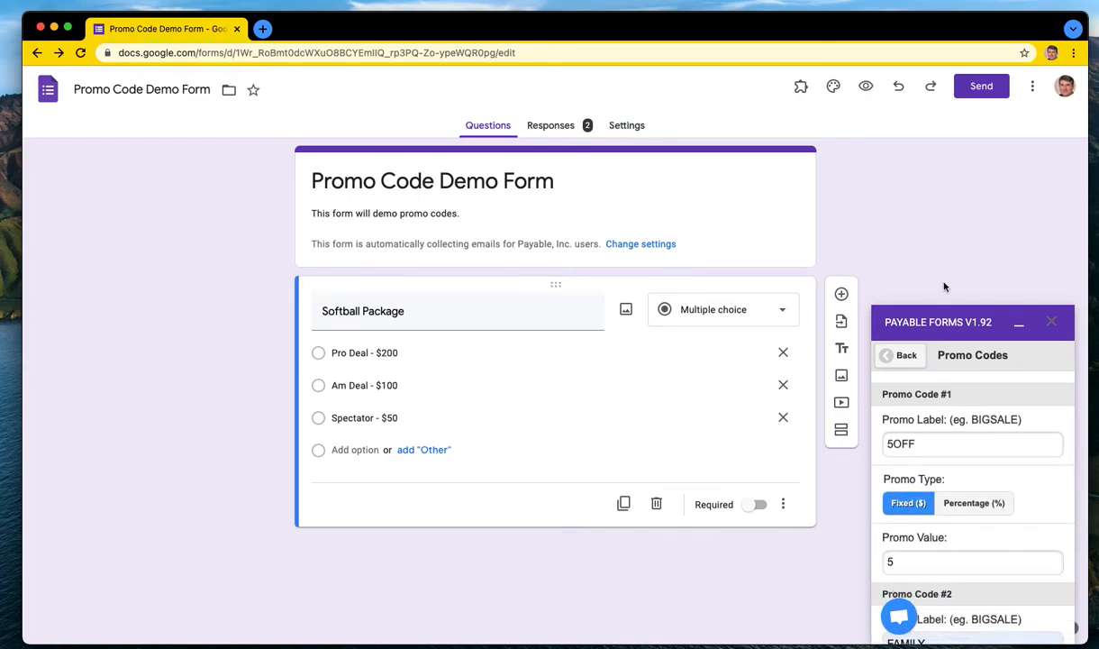
{"action": "mouse_move", "coordinate": [865, 87]}
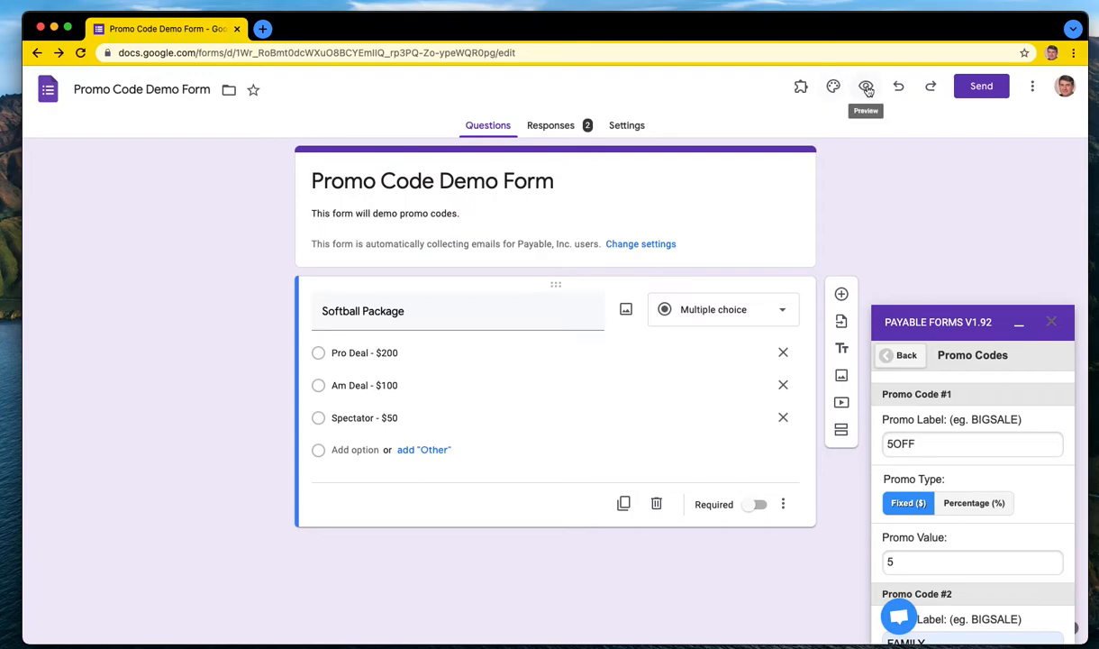
Submit a preview response of the Promo Code Demo Form choosing Am Deal - $100.
{"action": "left_click", "coordinate": [865, 86]}
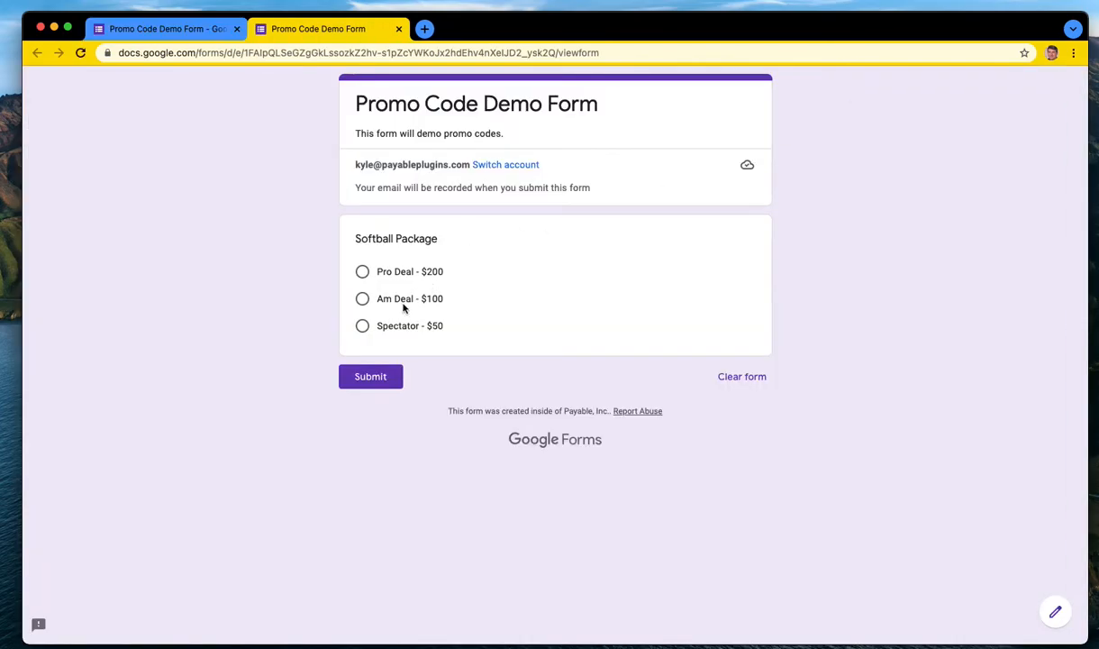
{"action": "left_click", "coordinate": [363, 299]}
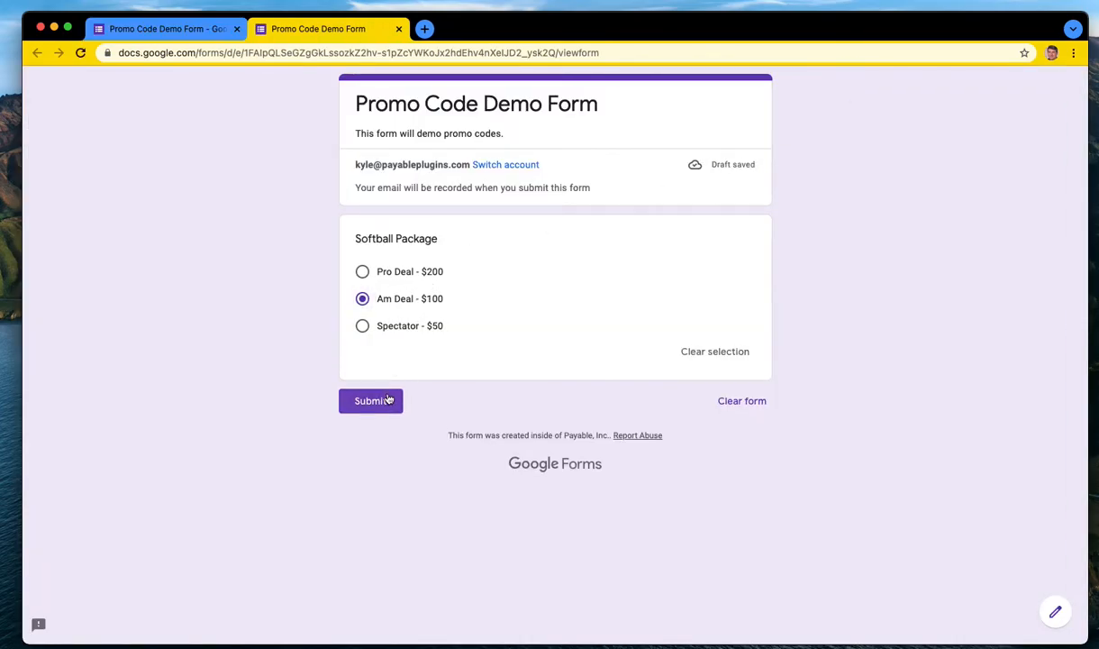
{"action": "left_click", "coordinate": [369, 400]}
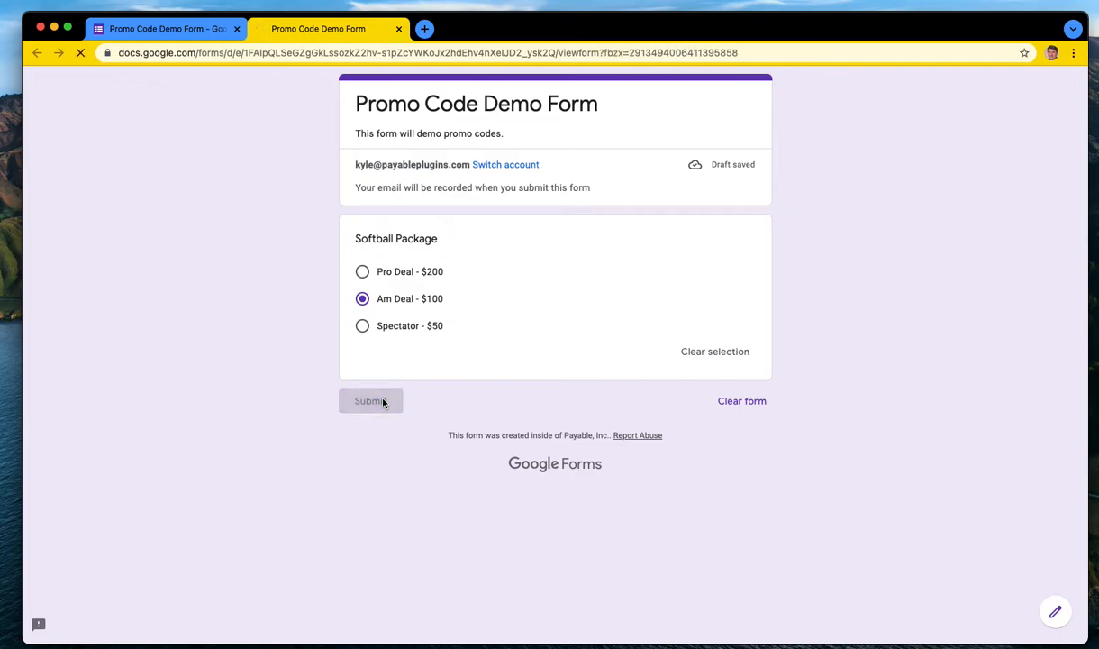
{"action": "left_click", "coordinate": [370, 400]}
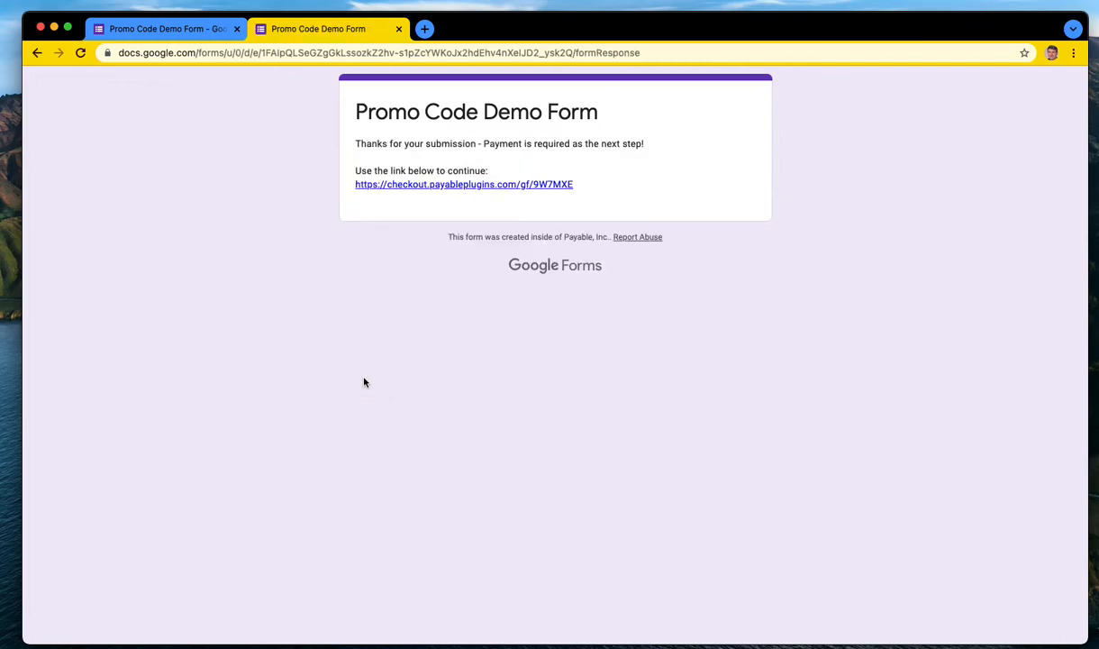
{"action": "mouse_move", "coordinate": [442, 190]}
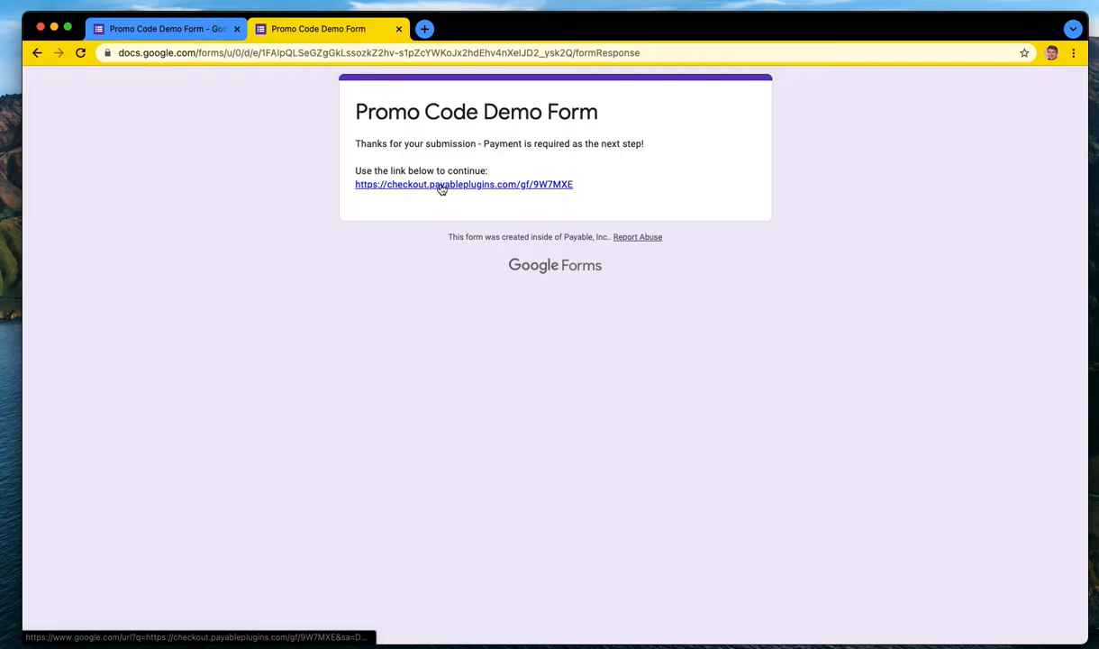
Follow the checkout.payableplugins.com link to order AQ8V's details showing $100.00 due.
{"action": "left_click", "coordinate": [465, 184]}
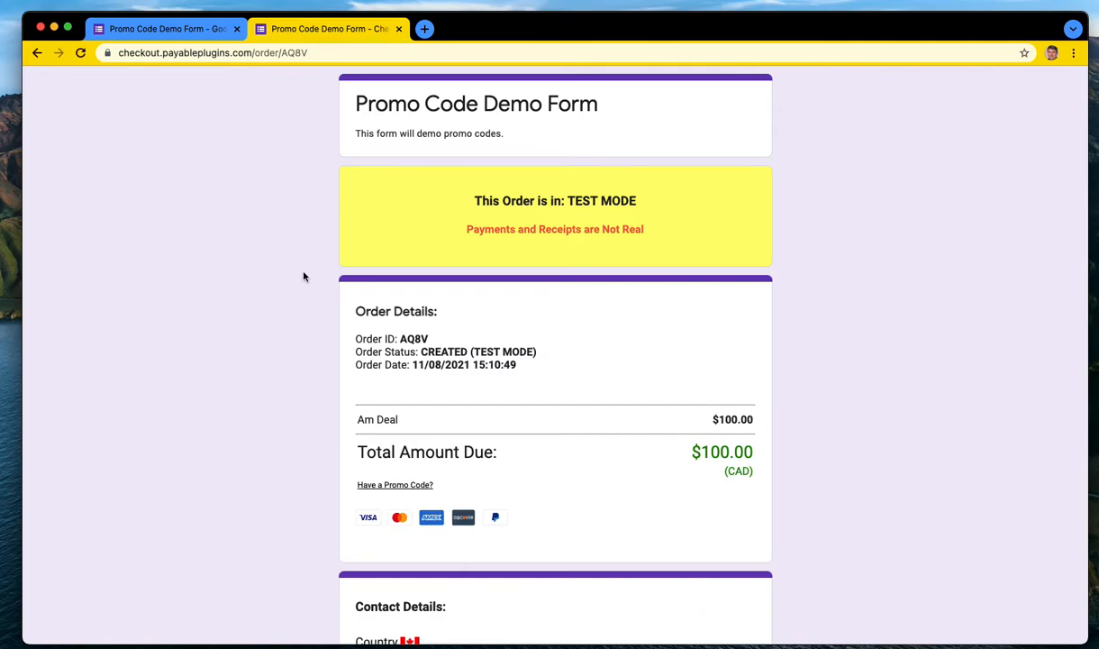
{"action": "scroll", "scroll_direction": "down", "scroll_amount": 3}
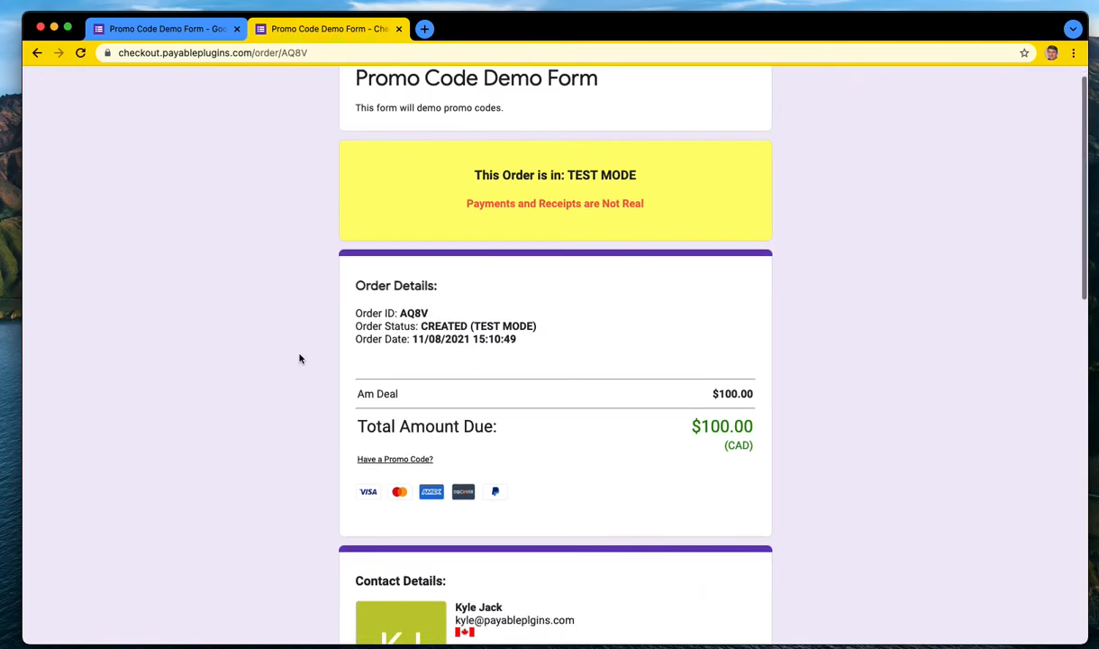
{"action": "scroll", "scroll_direction": "down", "scroll_amount": 3}
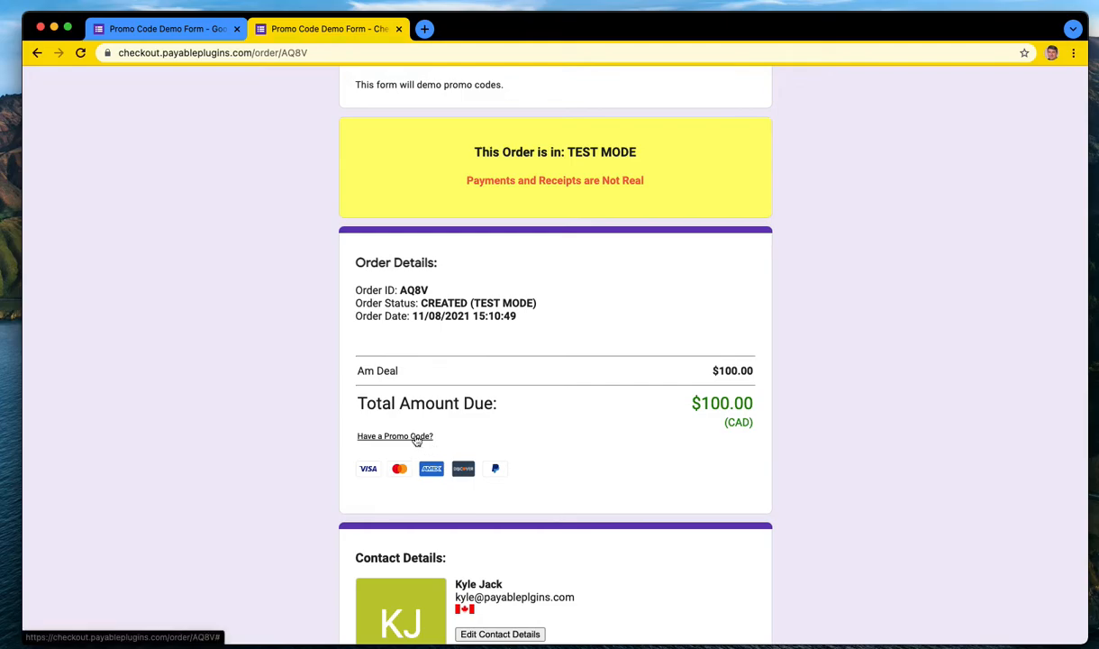
Reveal the promo code box and enter 5off, correcting a mistyped 0.
{"action": "left_click", "coordinate": [395, 436]}
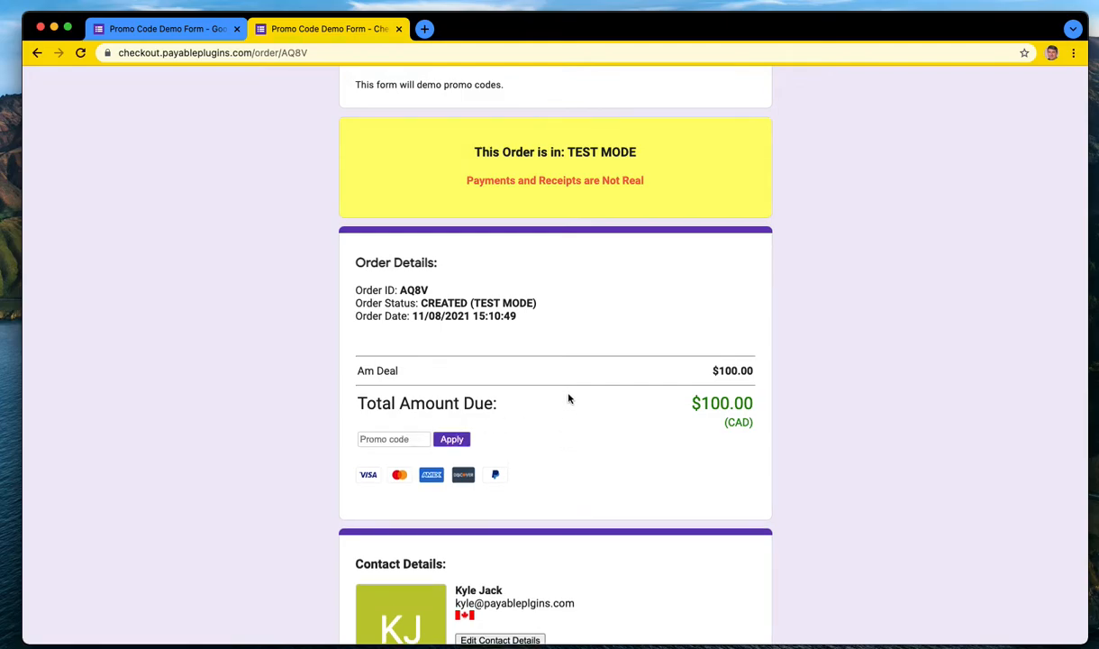
{"action": "scroll", "scroll_direction": "down", "scroll_amount": 3}
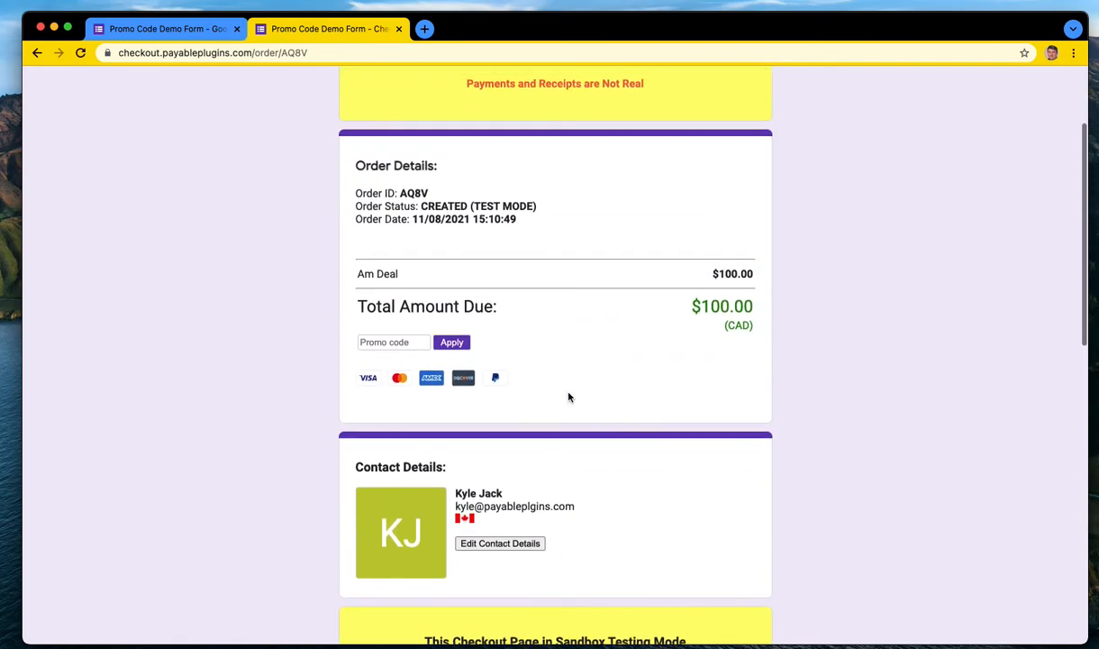
{"action": "left_click", "coordinate": [393, 343]}
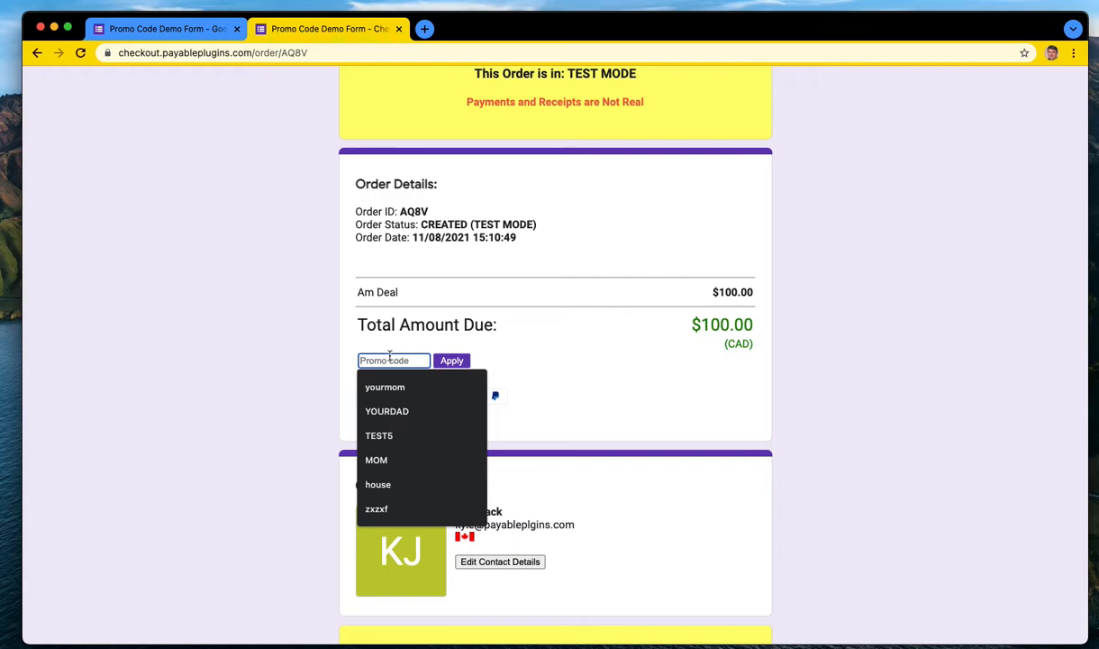
{"action": "type", "text": "50"}
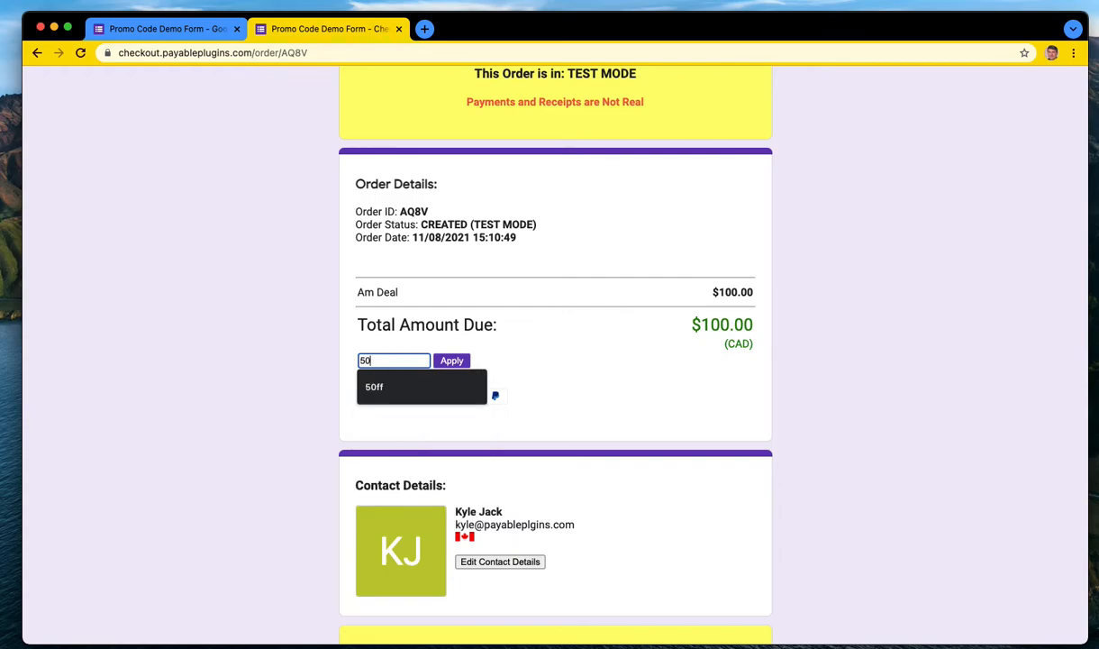
{"action": "key", "text": "Backspace"}
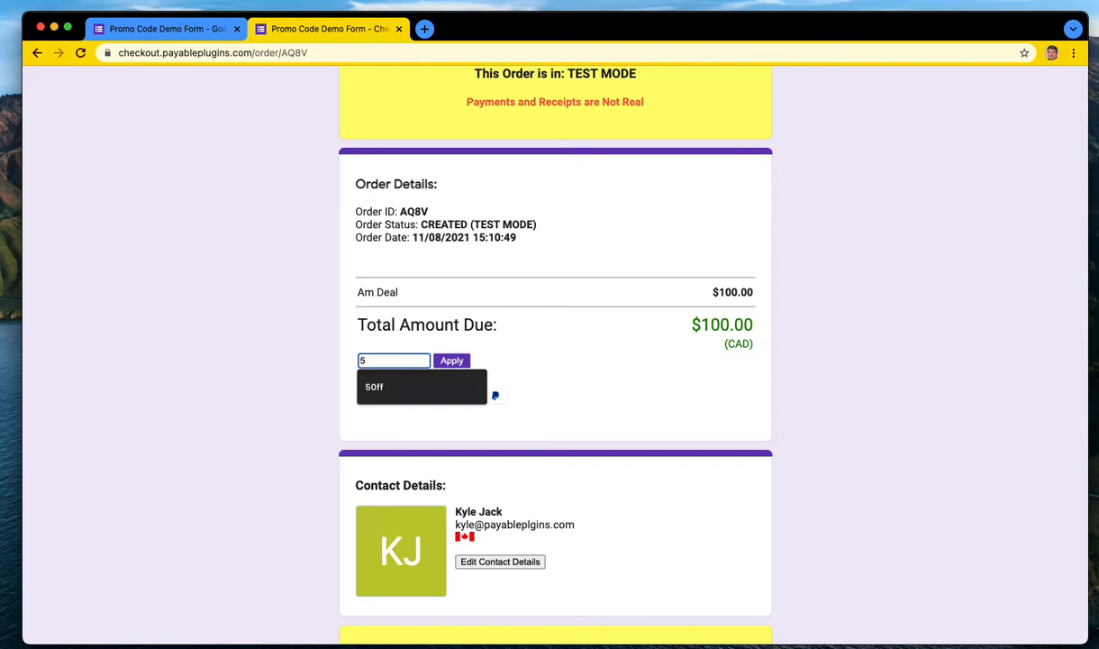
{"action": "type", "text": "off"}
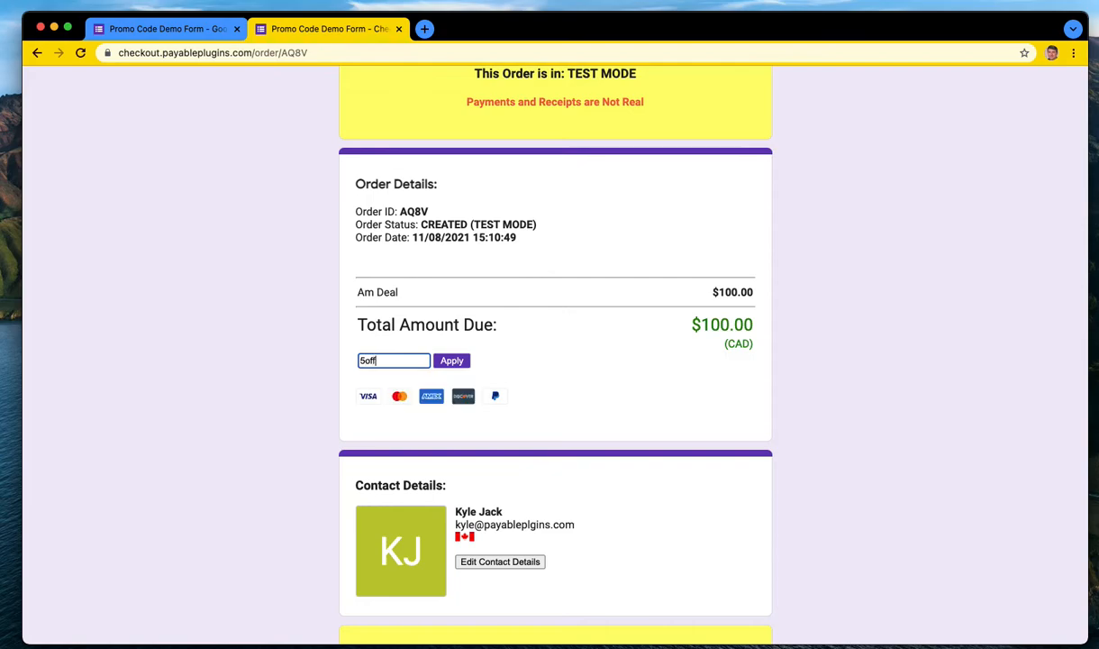
Apply 5OFF so $5.00 comes off, leaving $95.00 due.
{"action": "left_click", "coordinate": [450, 360]}
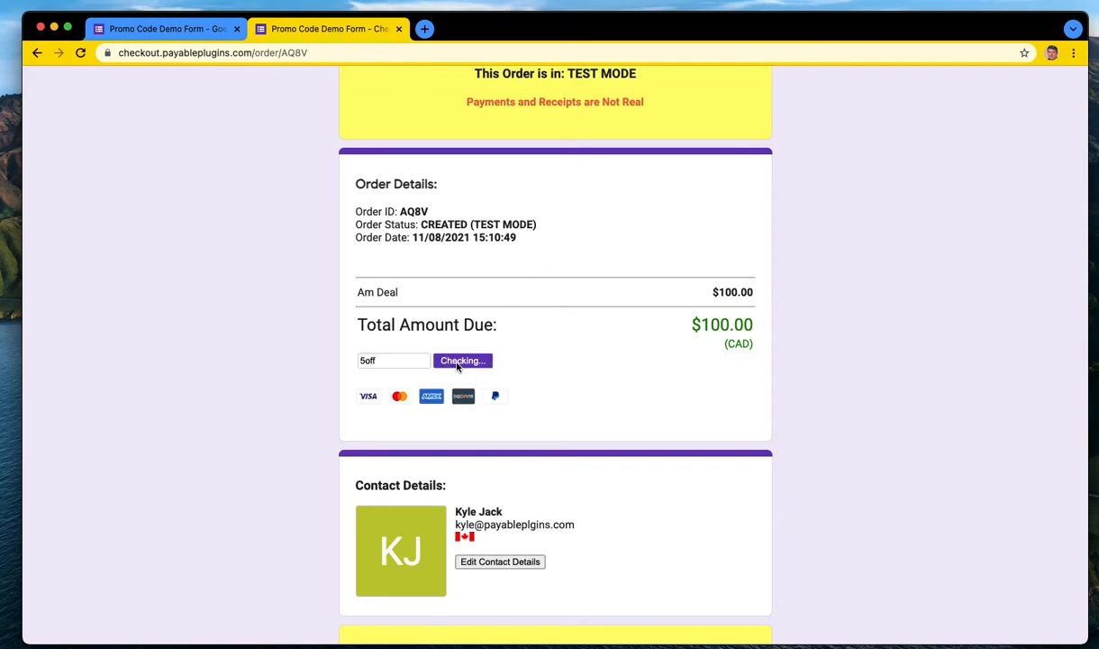
{"action": "left_click", "coordinate": [461, 360]}
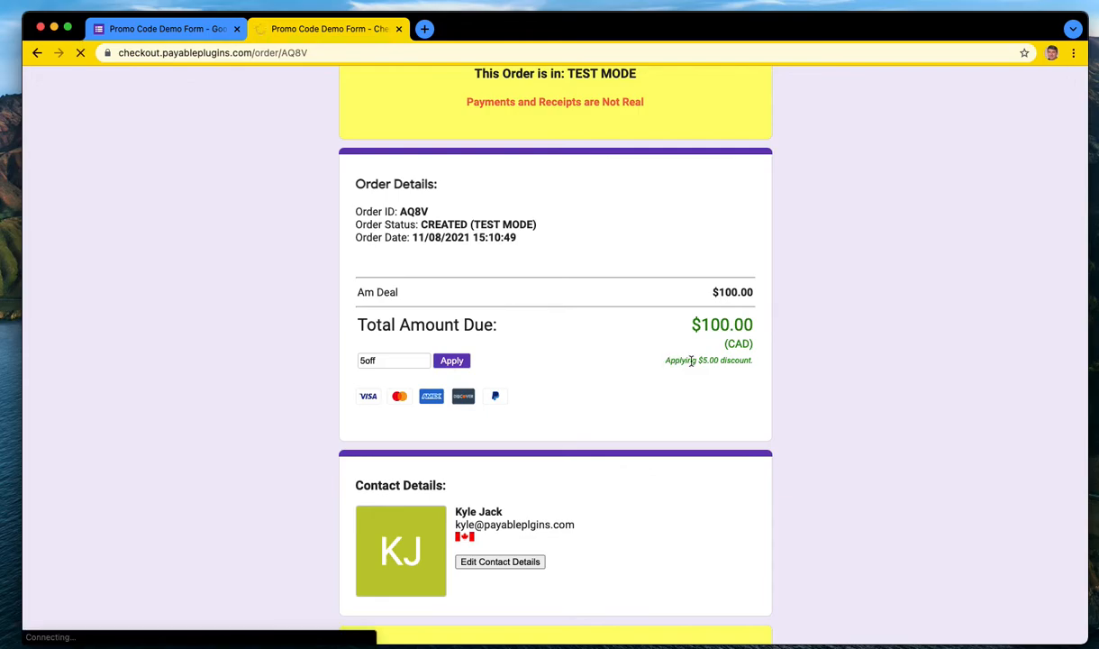
{"action": "left_click", "coordinate": [450, 361]}
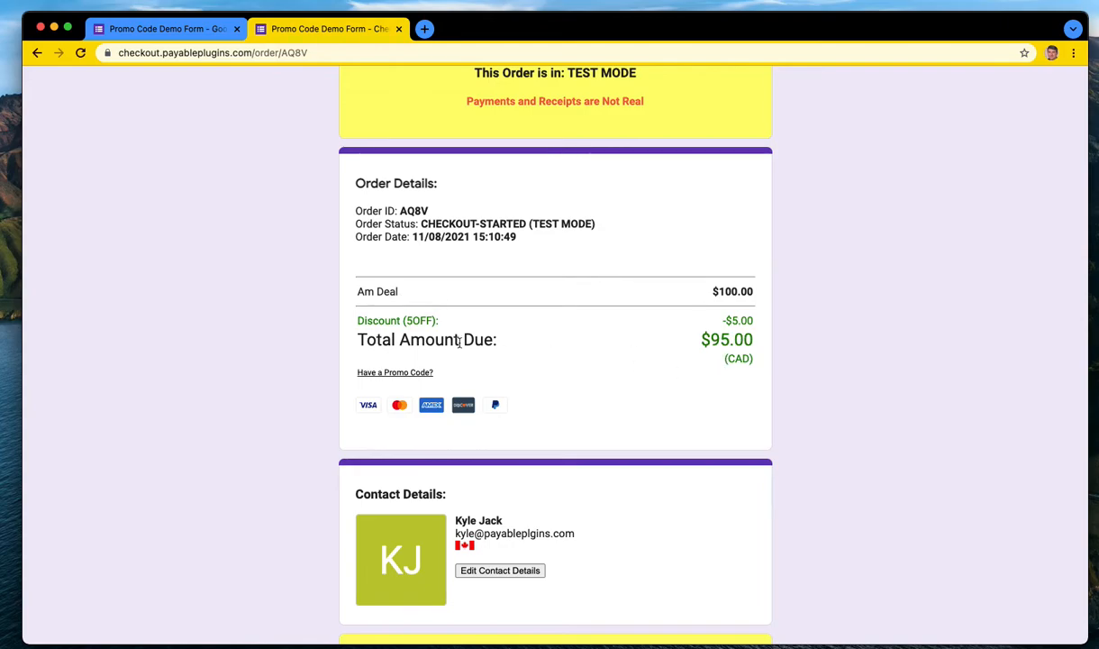
{"action": "scroll", "scroll_direction": "down", "scroll_amount": 3}
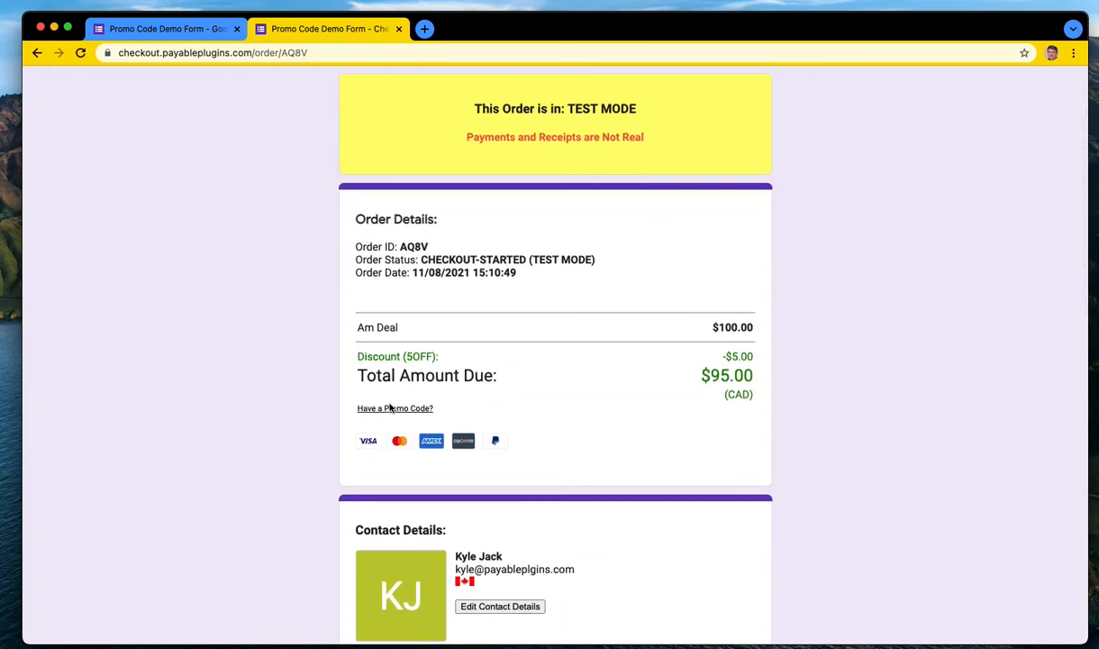
Replace 5OFF with the FAMILY code for $15.00 off and $85.00 due.
{"action": "left_click", "coordinate": [394, 407]}
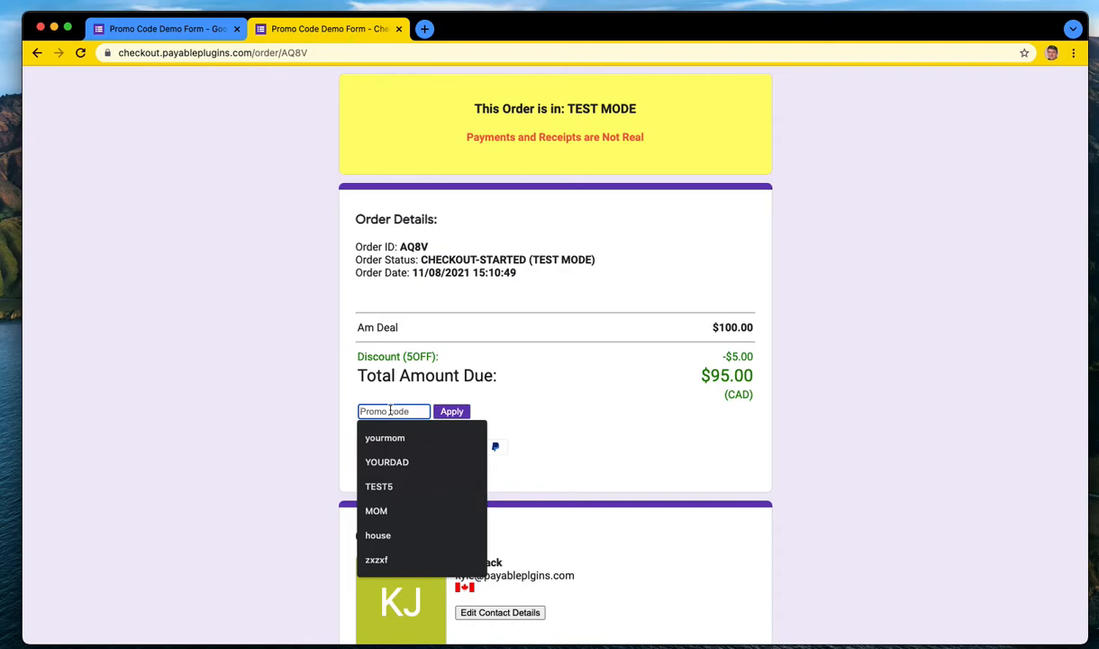
{"action": "type", "text": "family"}
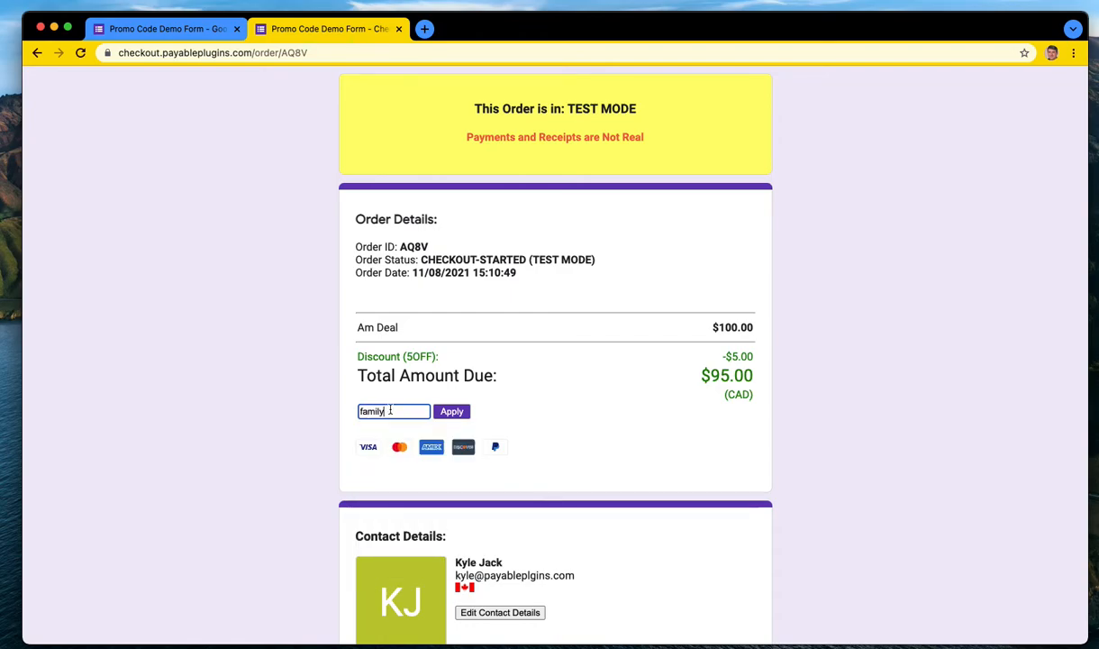
{"action": "left_click", "coordinate": [451, 411]}
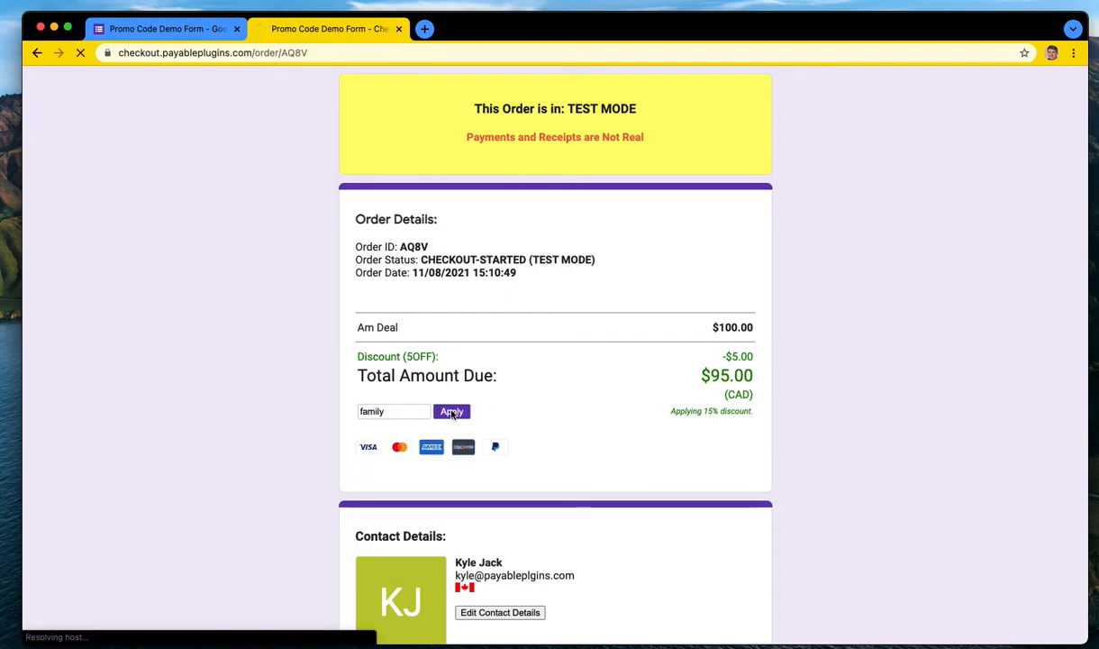
{"action": "left_click", "coordinate": [451, 411]}
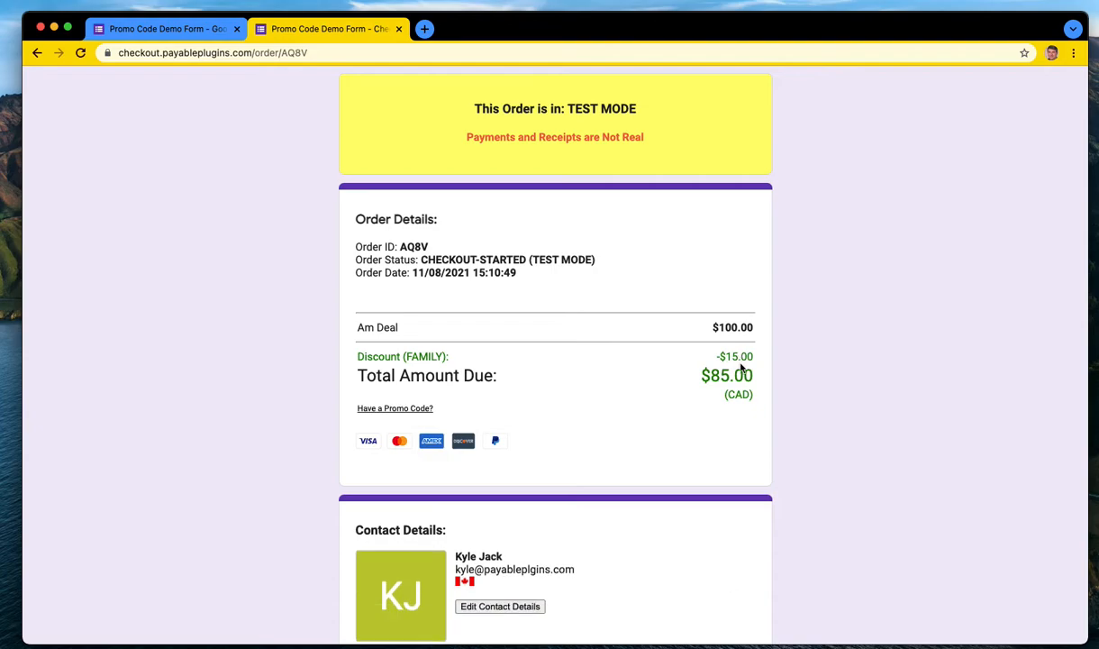
{"action": "mouse_move", "coordinate": [738, 392]}
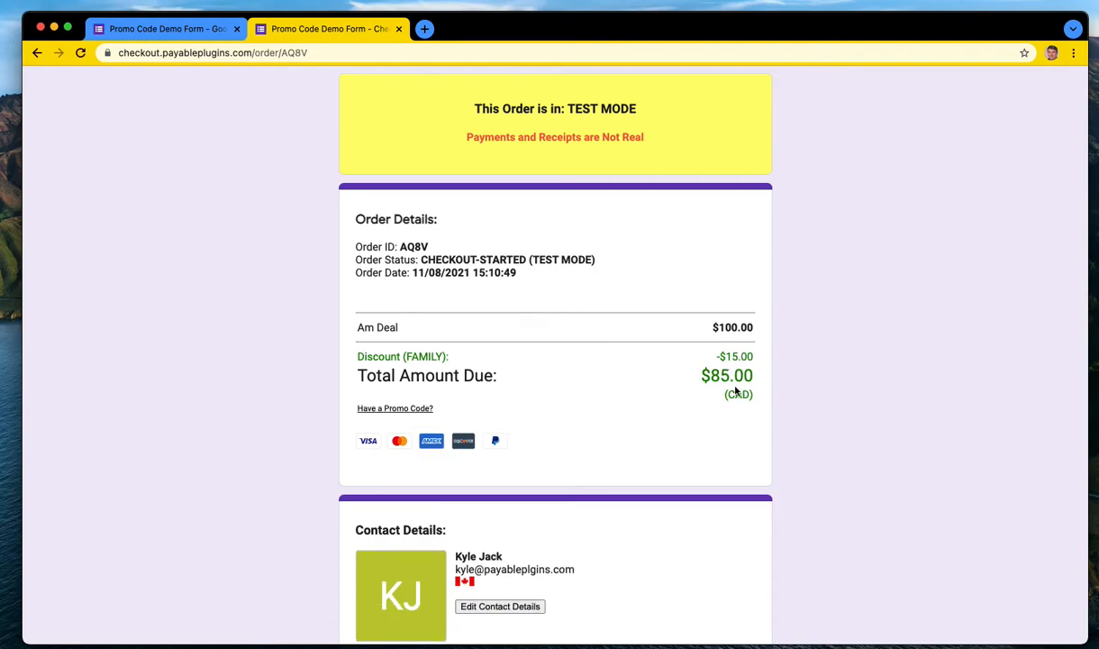
{"action": "scroll", "scroll_direction": "down", "scroll_amount": 3}
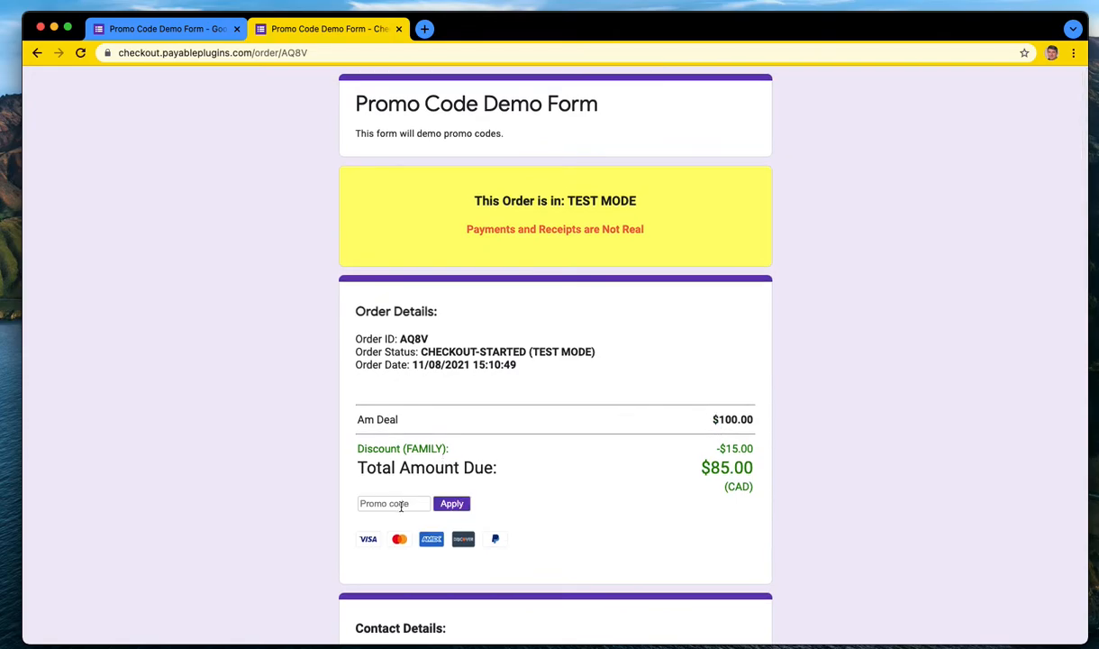
Try the deposit code in lowercase and start a random code in the promo box.
{"action": "type", "text": "depositlhkjashjk"}
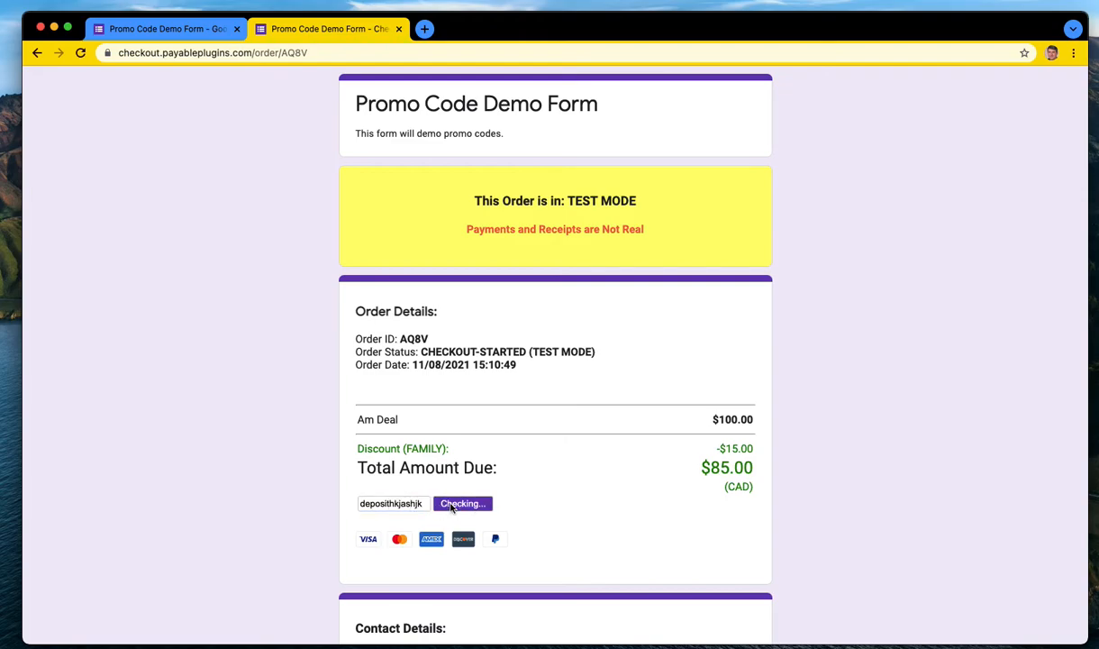
{"action": "mouse_move", "coordinate": [683, 544]}
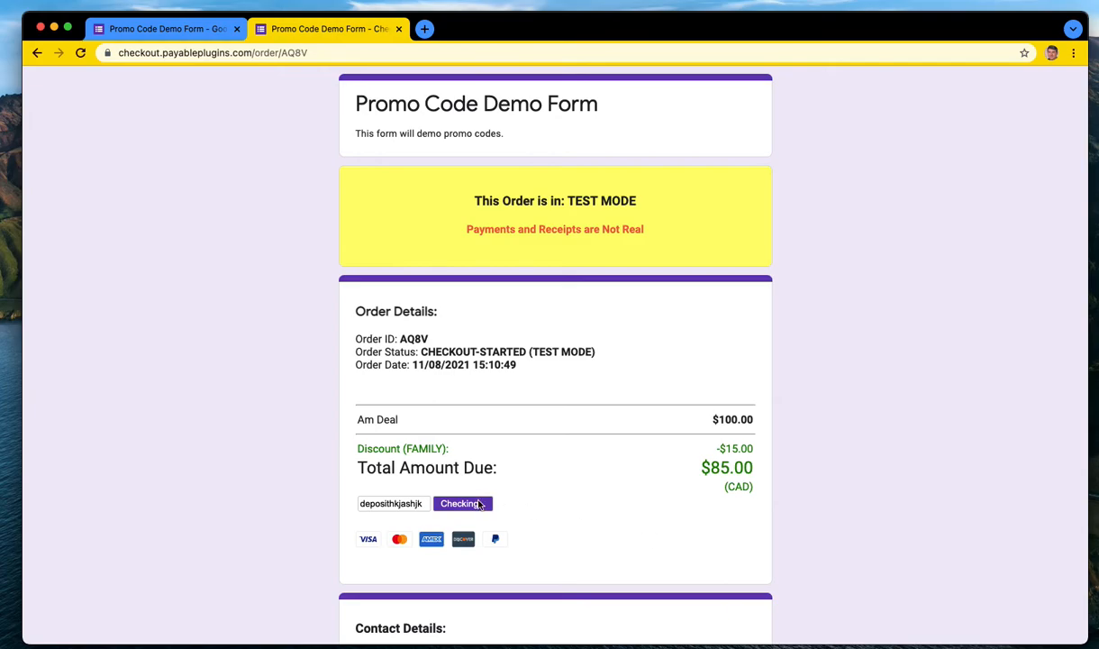
{"action": "left_click", "coordinate": [461, 503]}
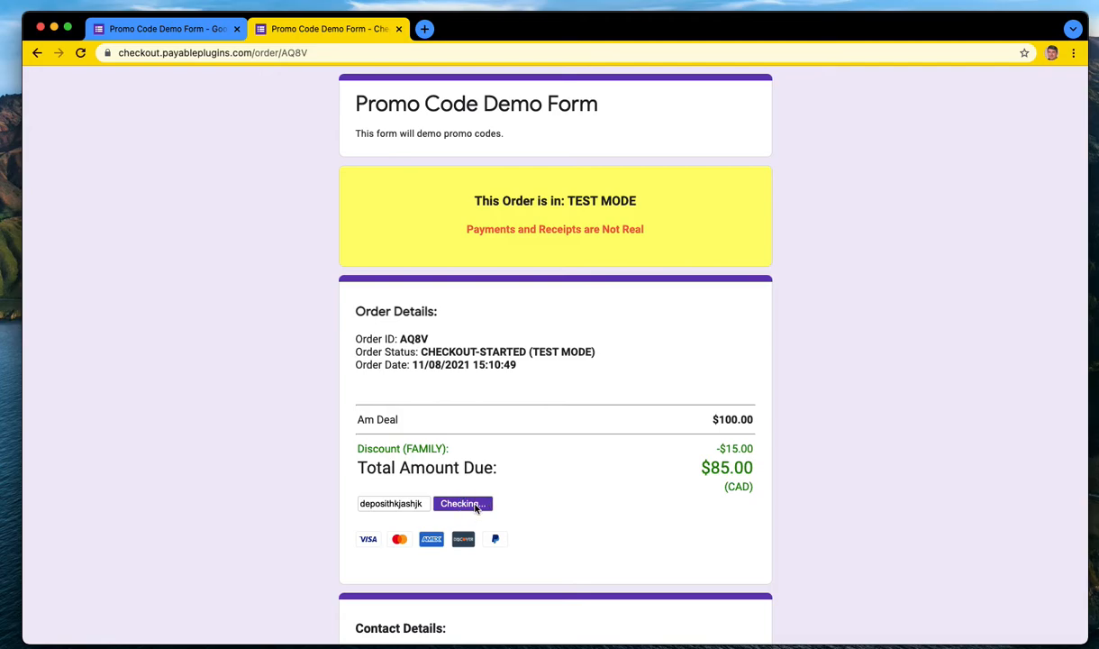
{"action": "left_click", "coordinate": [392, 503]}
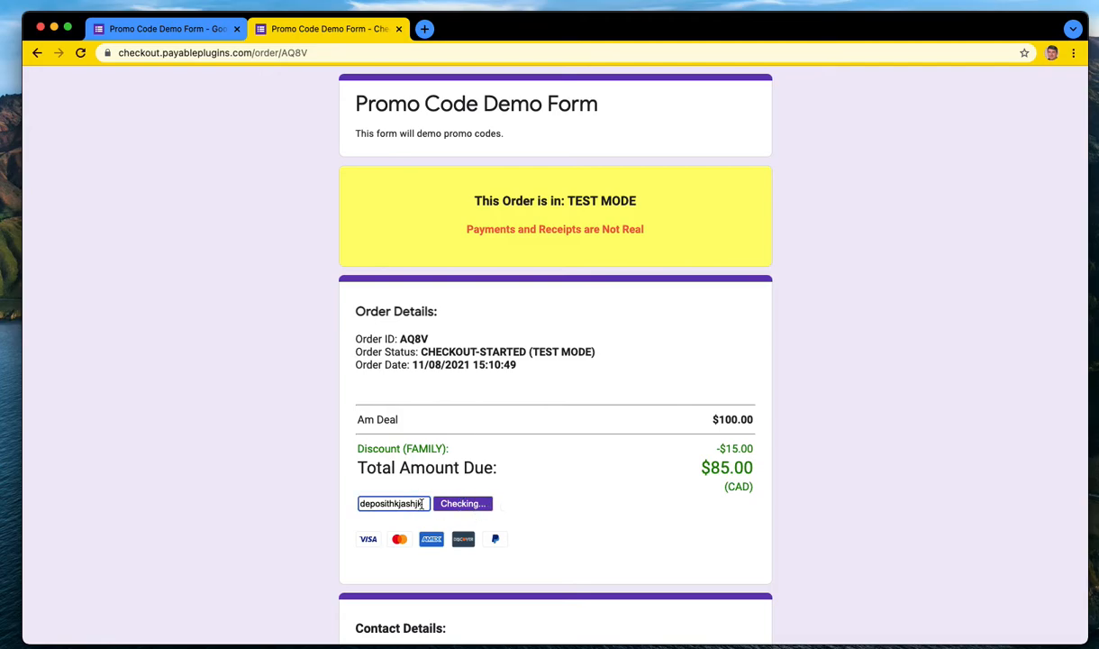
{"action": "type", "text": "sj"}
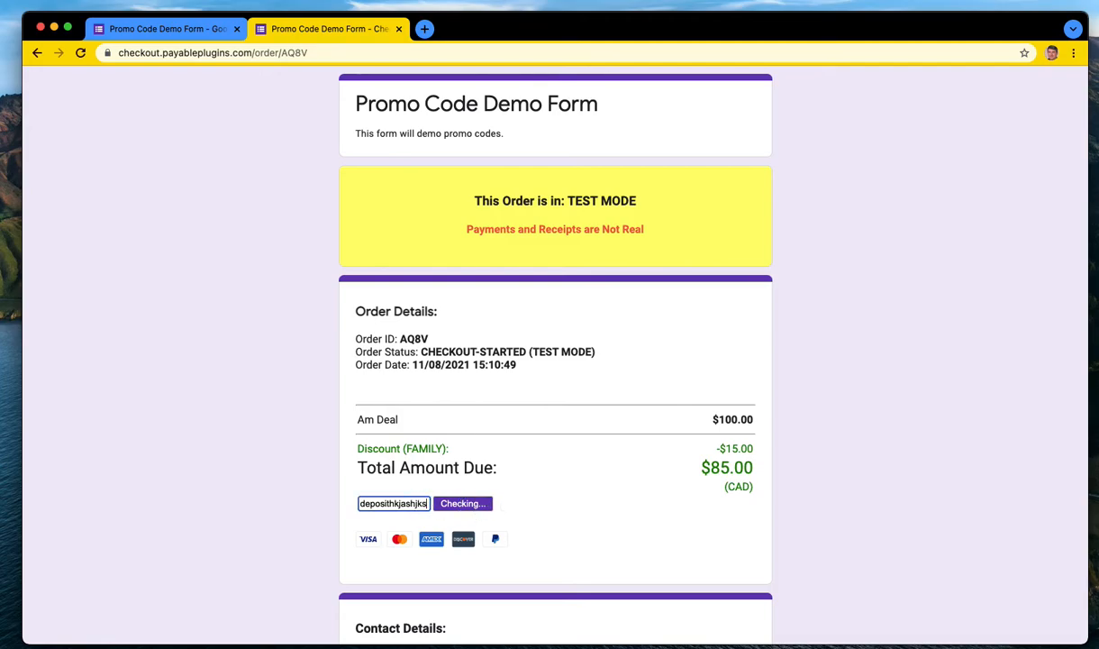
Apply the made-up code ASDASD and get the Invalid Code rejection, FAMILY still active.
{"action": "left_click", "coordinate": [80, 52]}
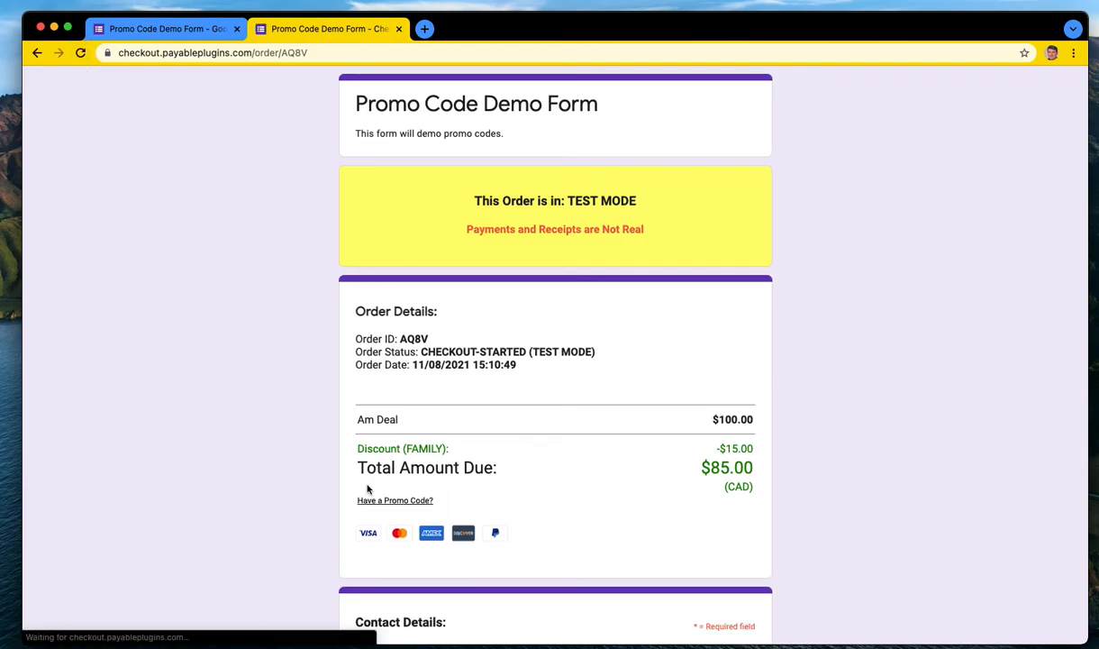
{"action": "left_click", "coordinate": [394, 501]}
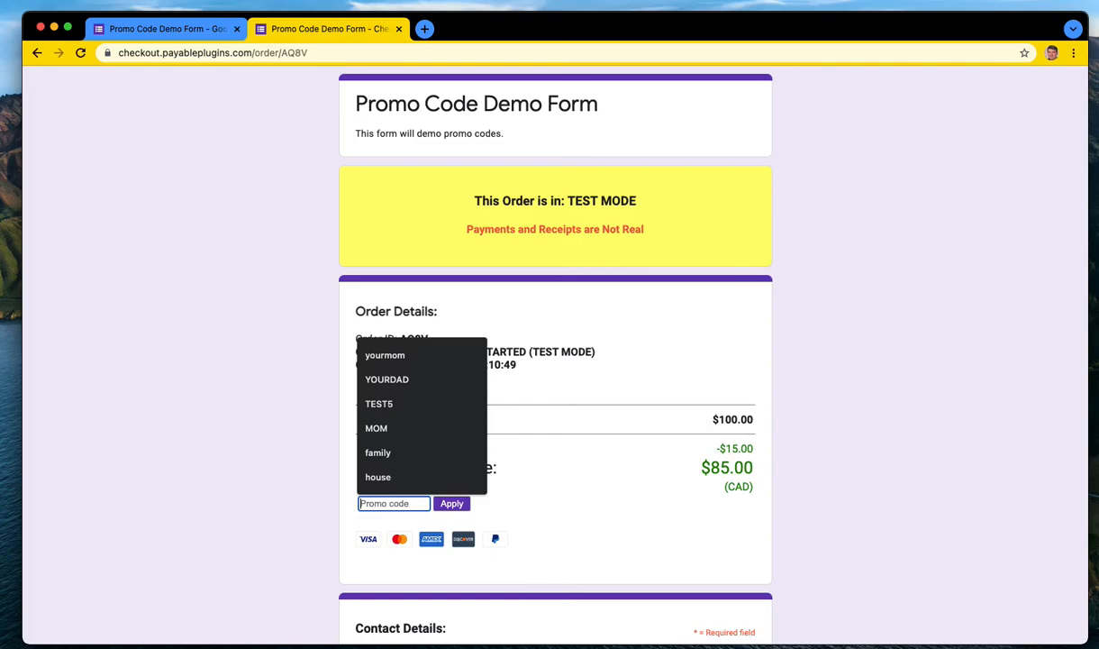
{"action": "left_click", "coordinate": [450, 503]}
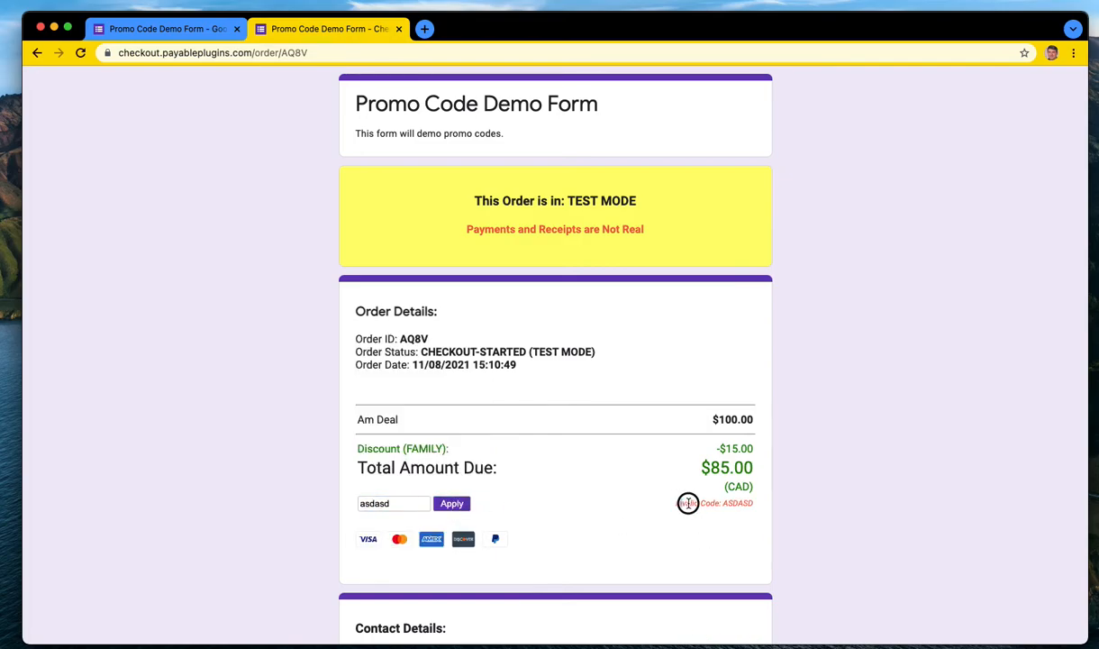
{"action": "left_click", "coordinate": [450, 502]}
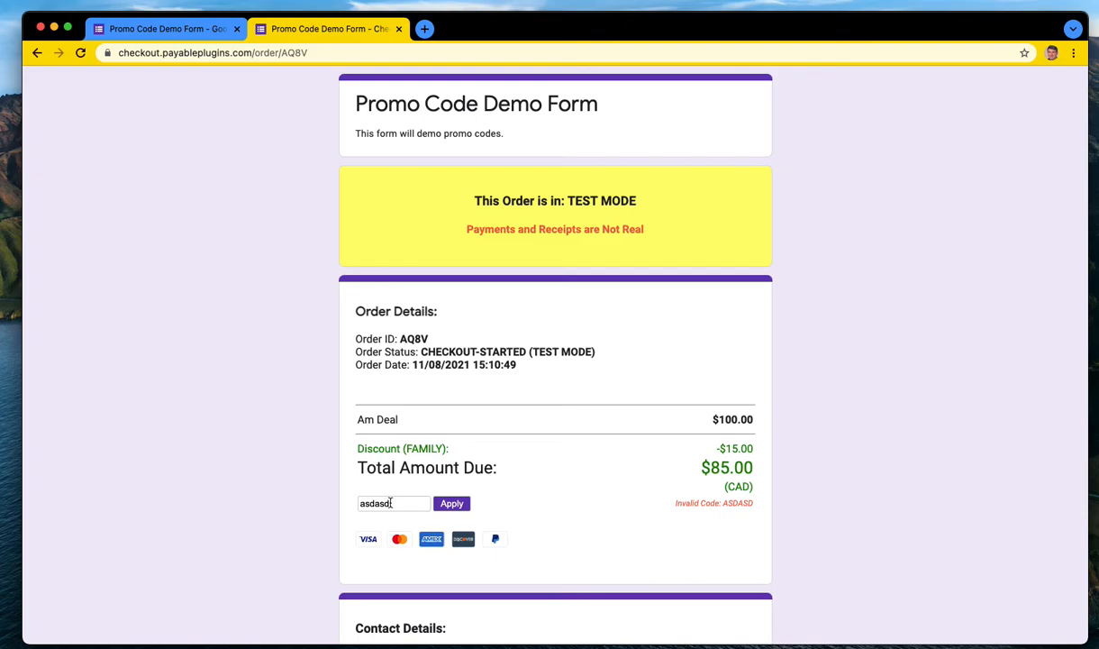
Apply the DEPOSIT code for $50 off, leaving $50.00 due.
{"action": "type", "text": "D"}
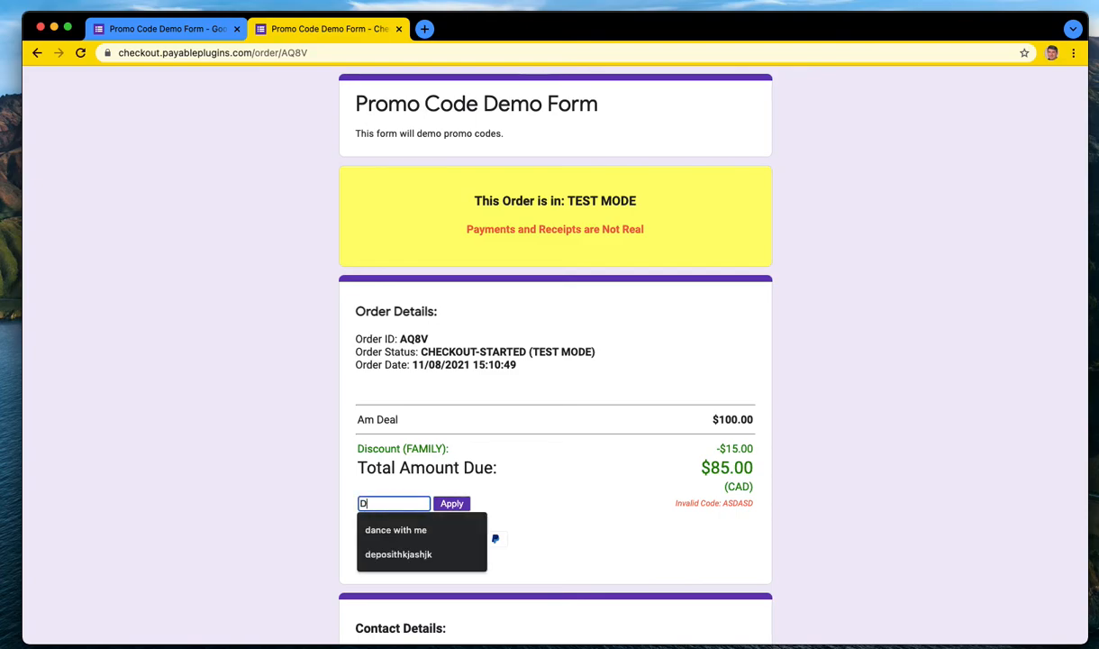
{"action": "left_click", "coordinate": [450, 503]}
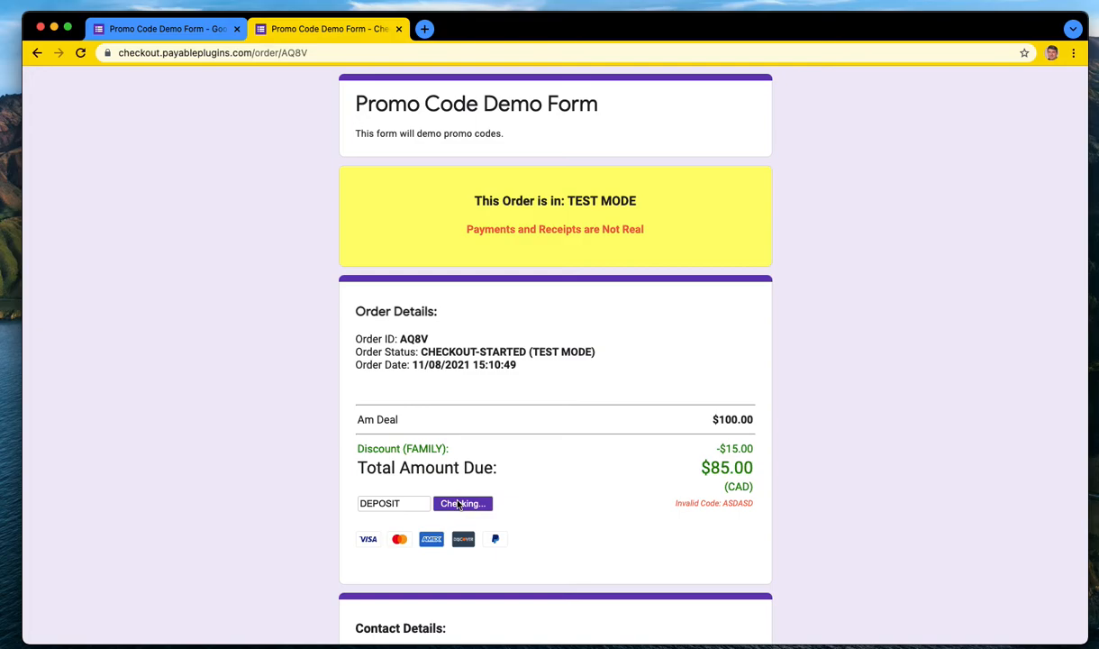
{"action": "left_click", "coordinate": [461, 502]}
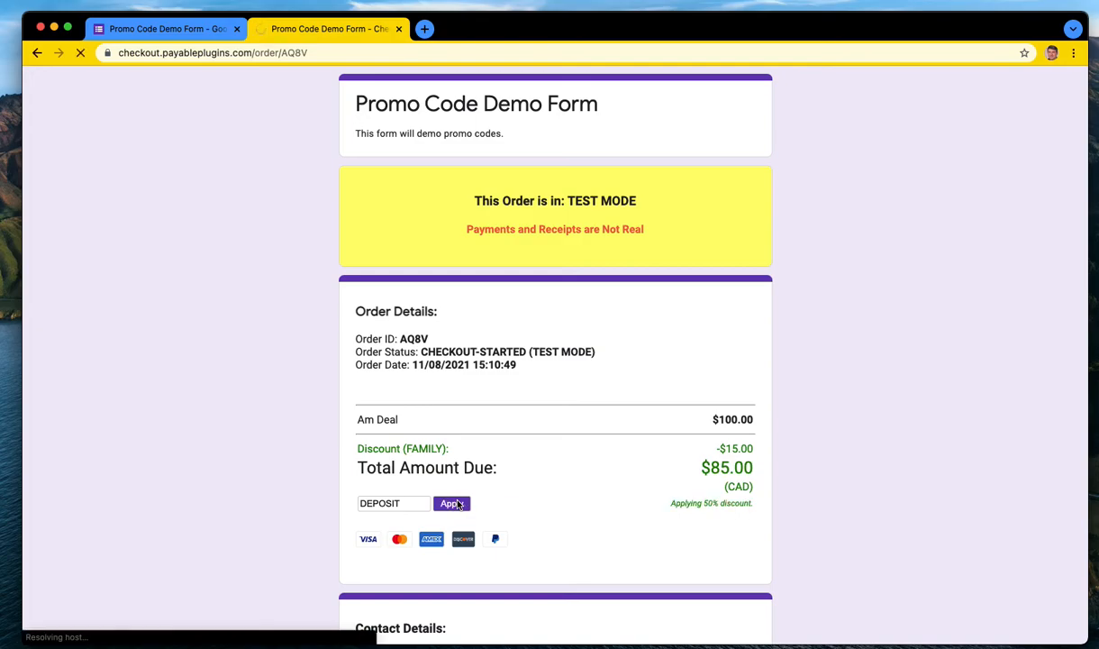
{"action": "left_click", "coordinate": [450, 503]}
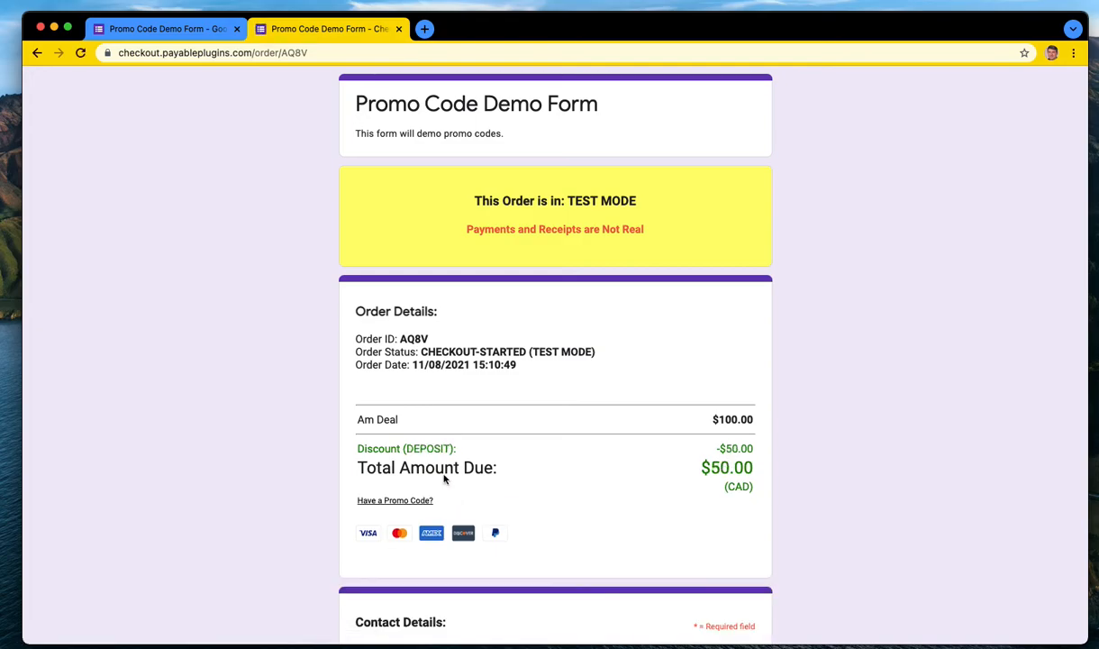
Pay with the Visa test card number, expiry 12/23, CVV and ZIP via Pay With Visa.
{"action": "scroll", "scroll_direction": "down", "scroll_amount": 3}
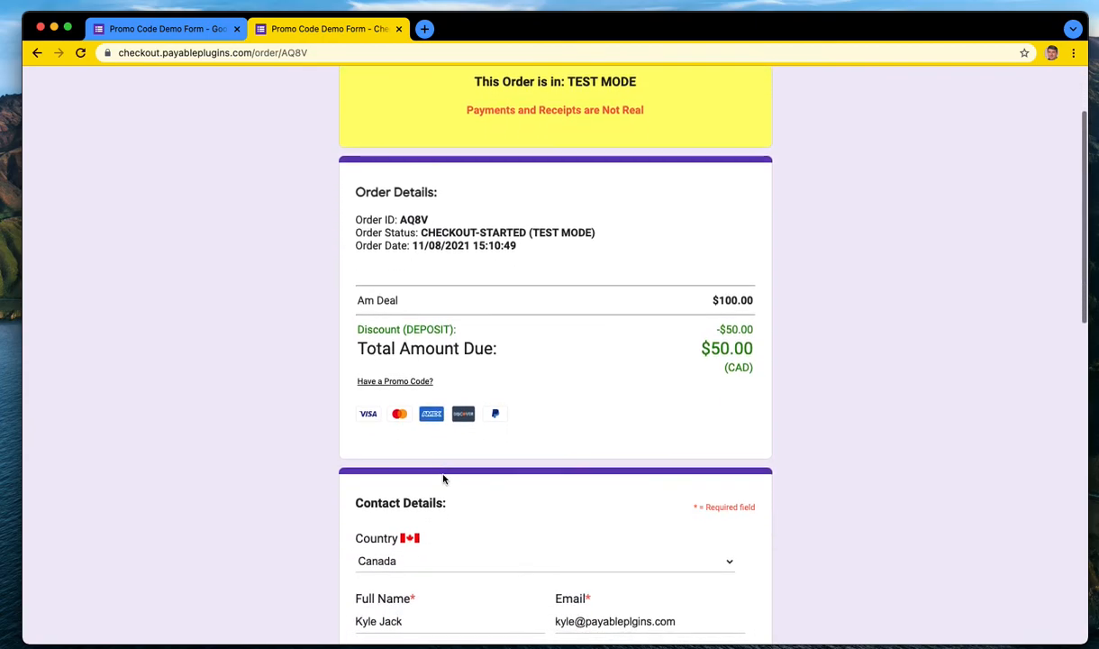
{"action": "scroll", "scroll_direction": "down", "scroll_amount": 3}
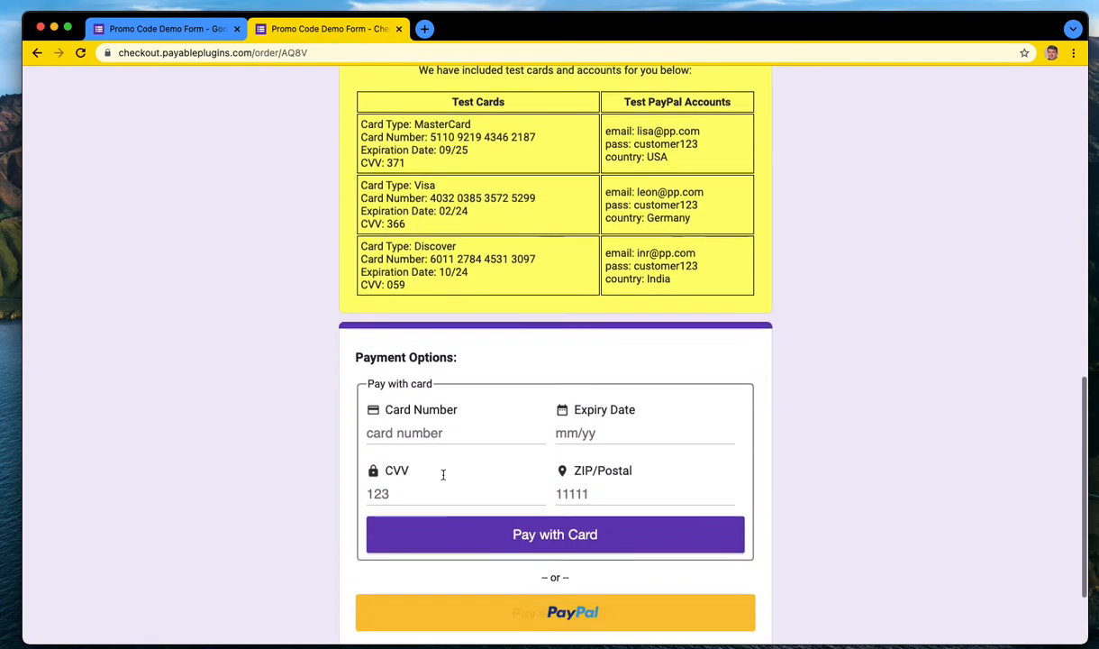
{"action": "scroll", "scroll_direction": "down", "scroll_amount": 3}
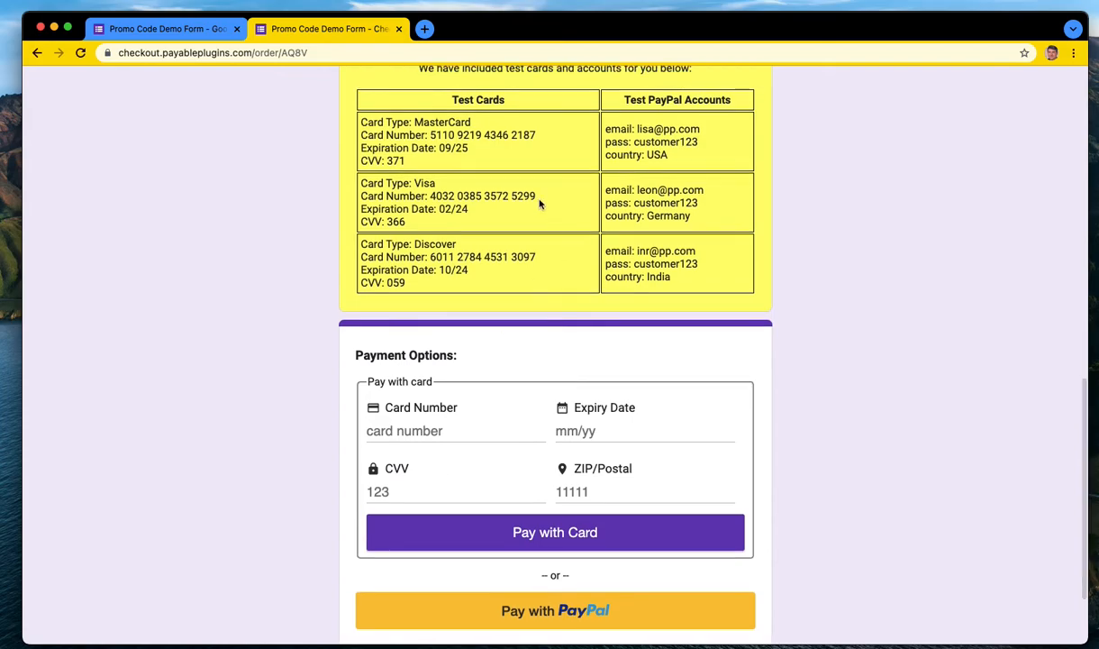
{"action": "left_click_drag", "start_coordinate": [429, 195], "coordinate": [535, 195]}
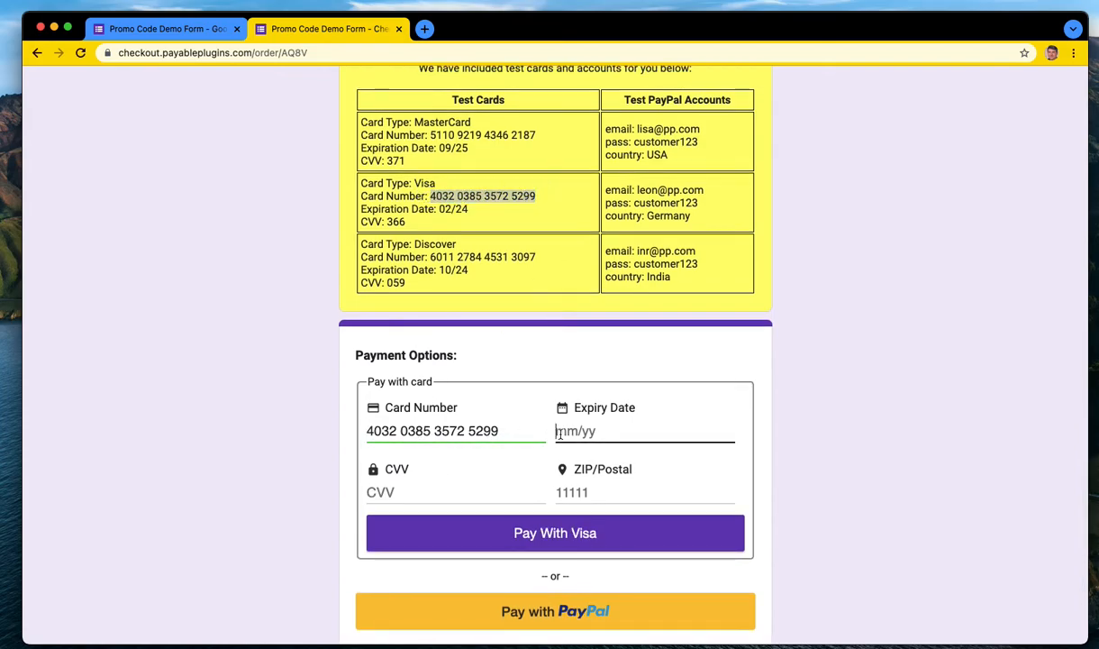
{"action": "type", "text": "1223"}
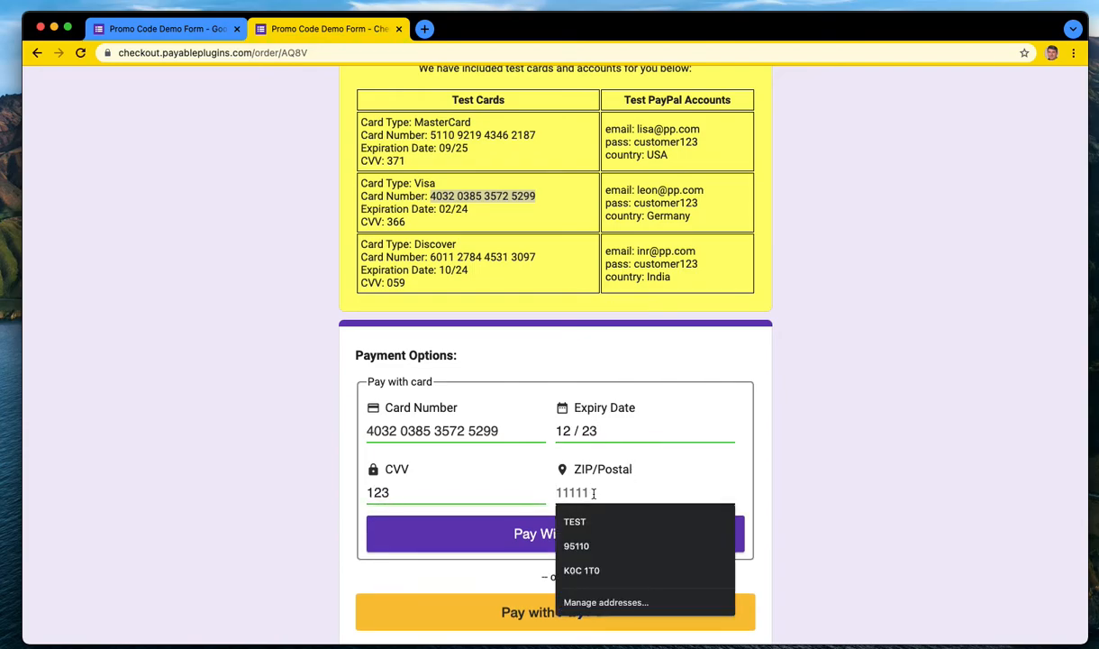
{"action": "left_click", "coordinate": [555, 533]}
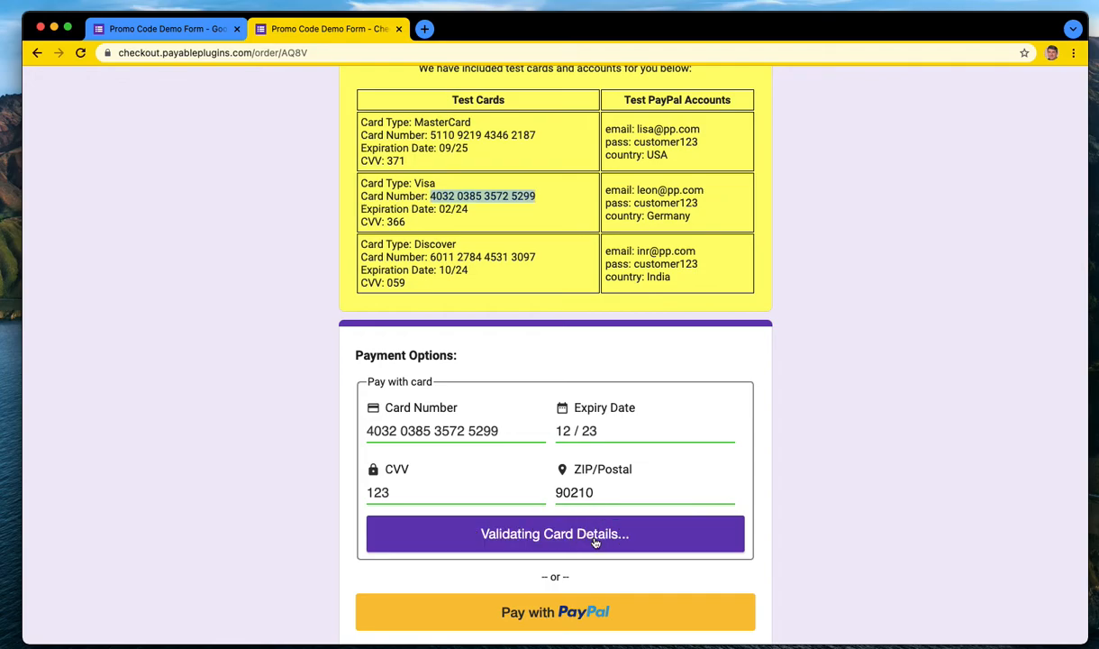
{"action": "left_click", "coordinate": [554, 533]}
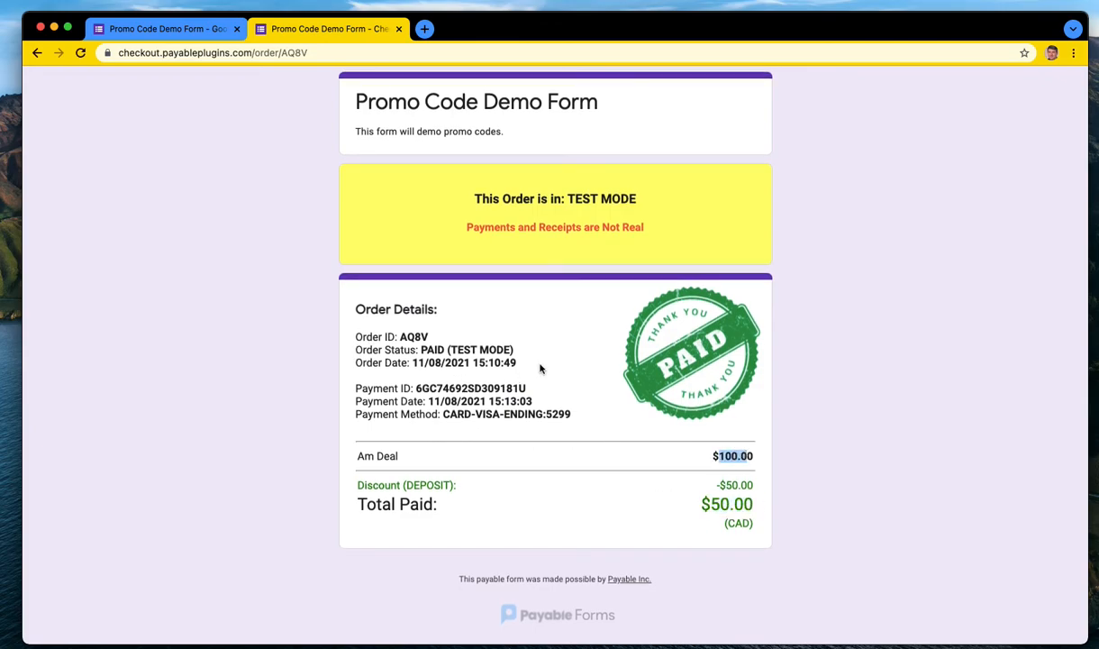
Review the PAID test-mode order page and return to the Google Forms editor tab.
{"action": "left_click", "coordinate": [213, 52]}
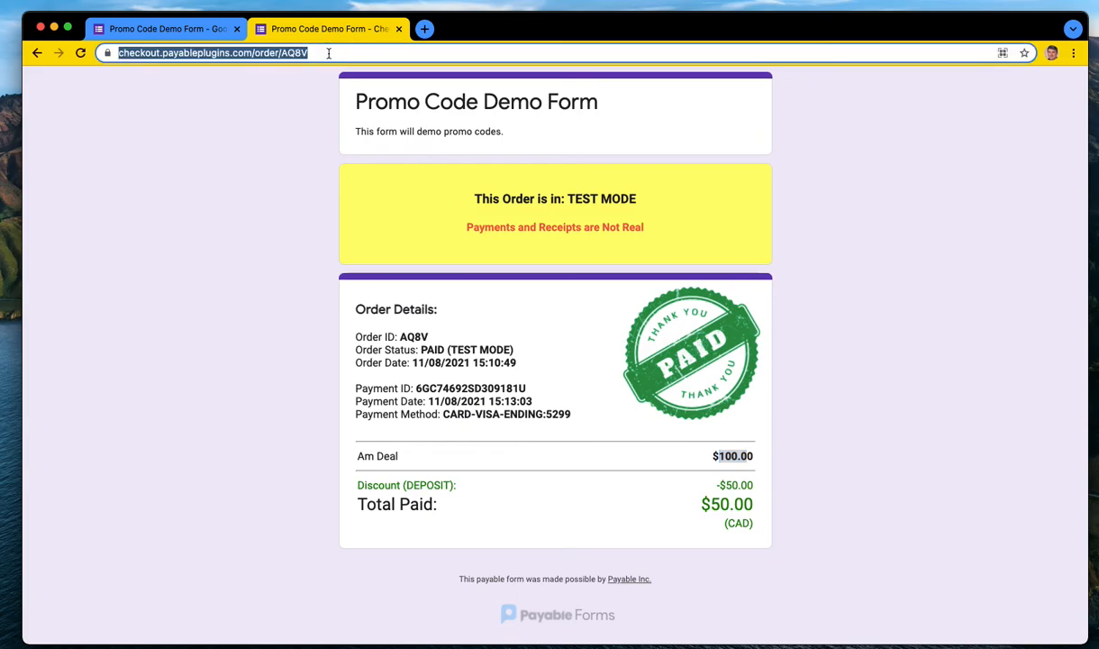
{"action": "double_click", "coordinate": [425, 485]}
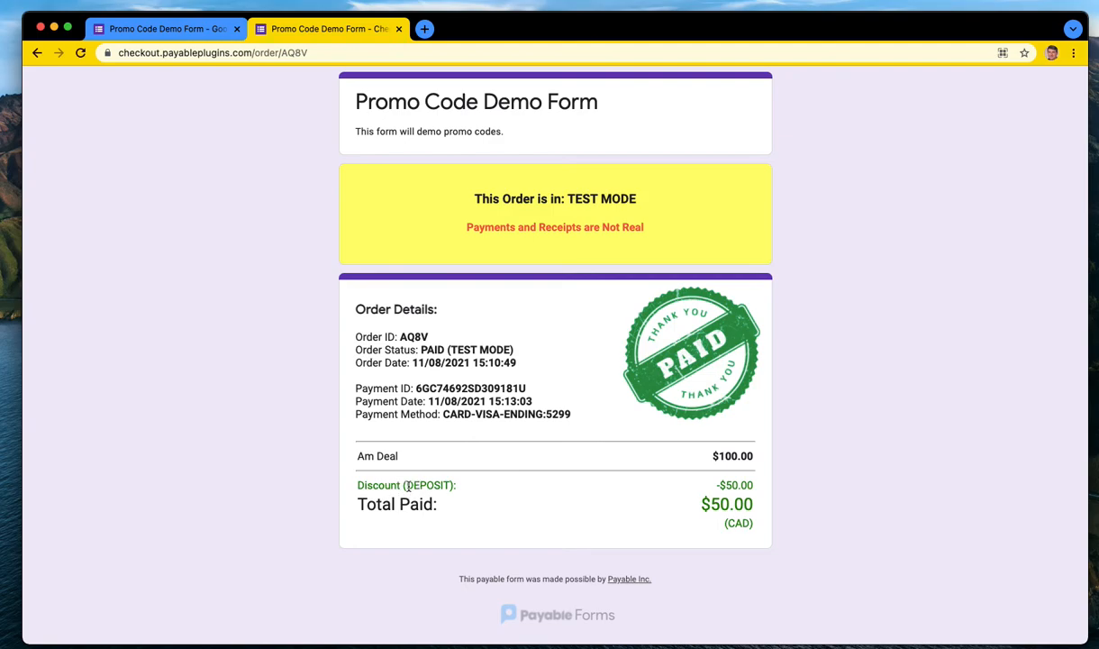
{"action": "mouse_move", "coordinate": [486, 490]}
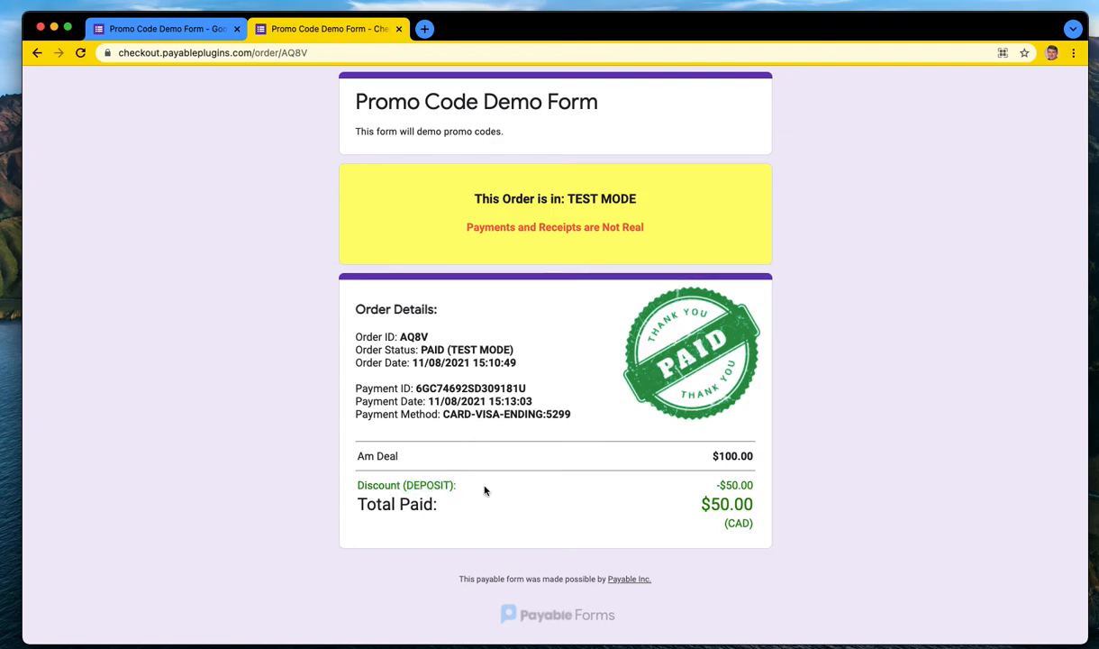
{"action": "mouse_move", "coordinate": [445, 537]}
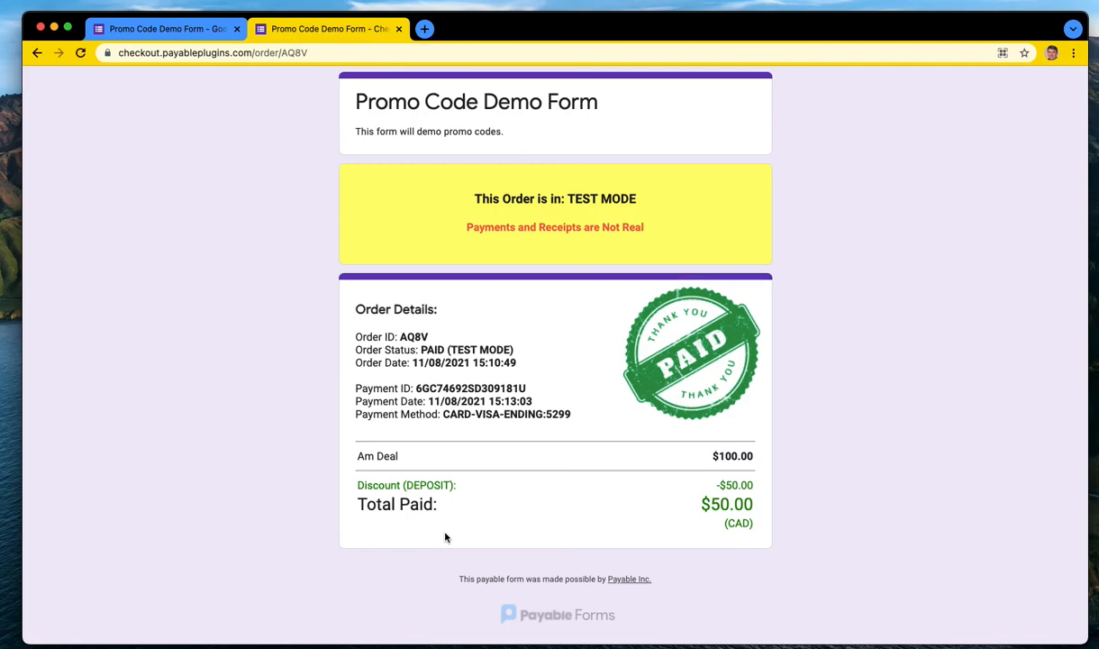
{"action": "mouse_move", "coordinate": [433, 216]}
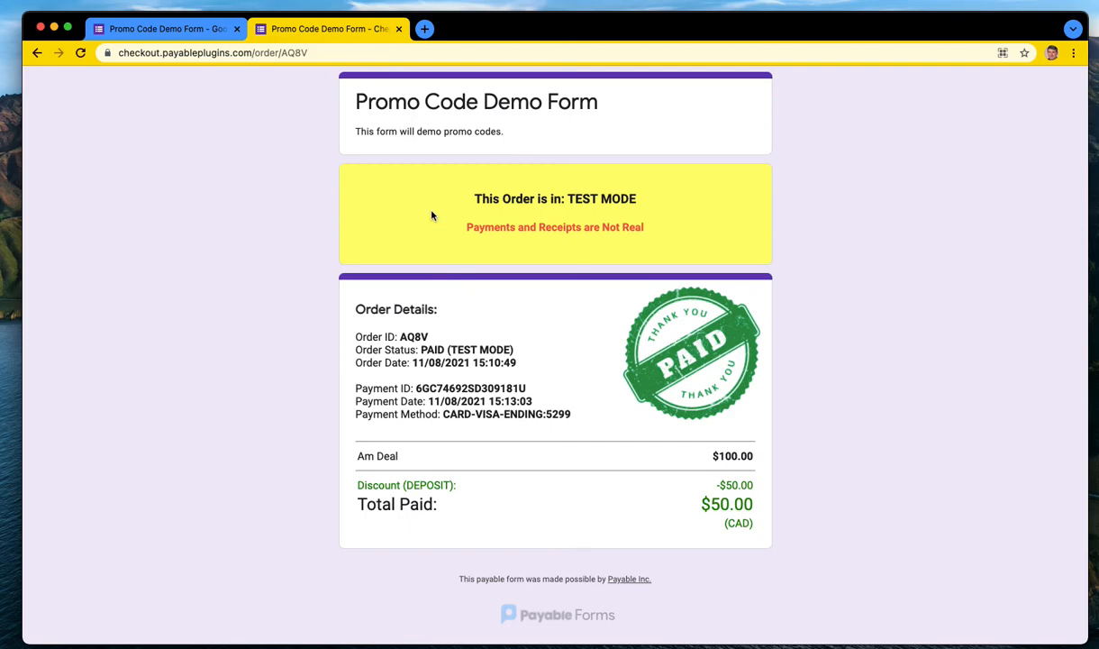
{"action": "left_click", "coordinate": [166, 29]}
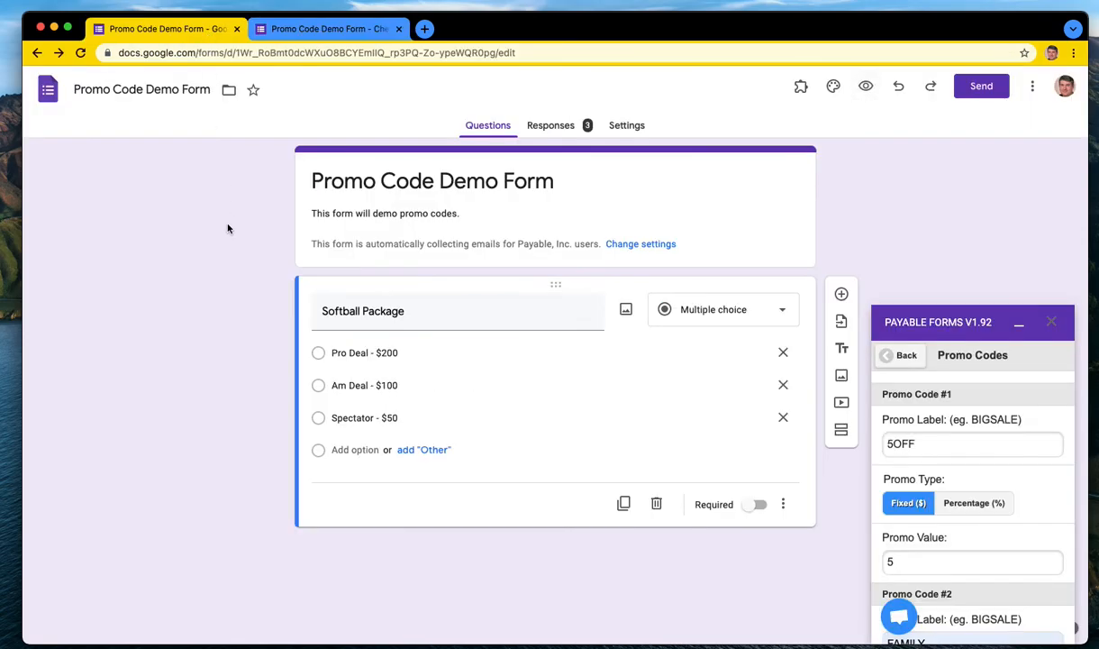
Clear Promo Code #2's FAMILY label and its 15 percent promo value.
{"action": "scroll", "scroll_direction": "down", "scroll_amount": 3}
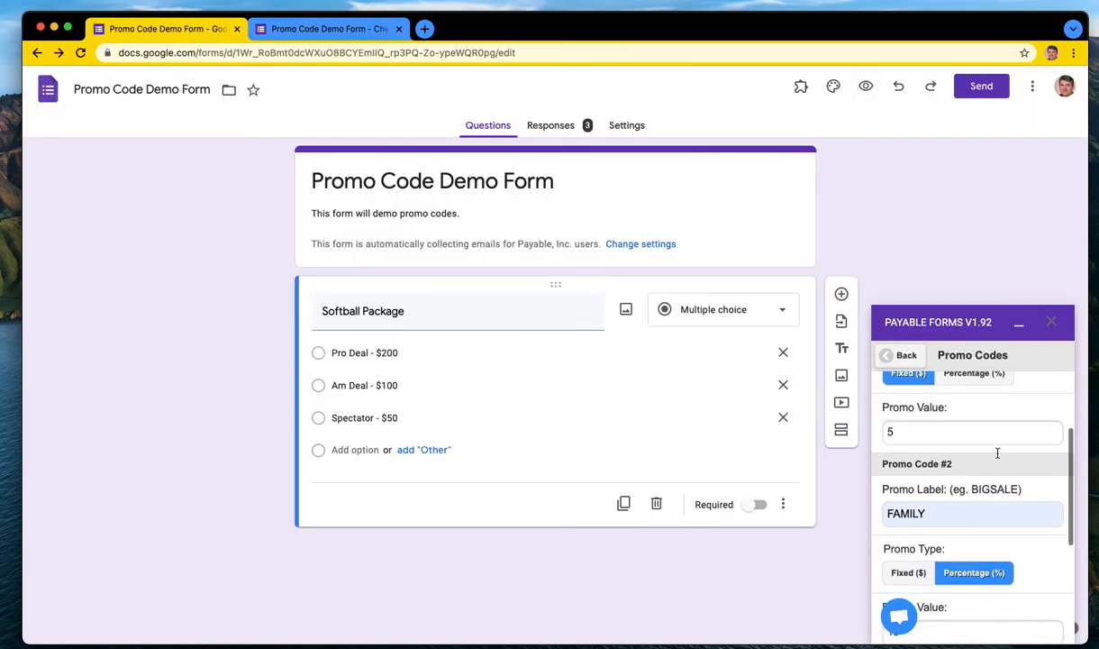
{"action": "scroll", "scroll_direction": "down", "scroll_amount": 3}
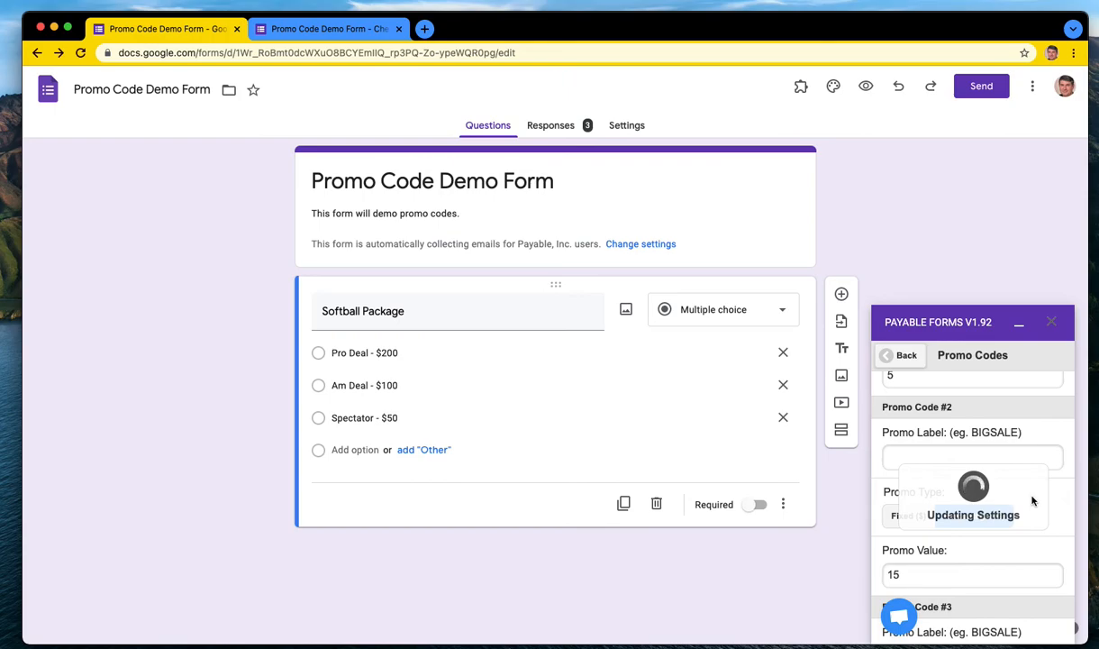
{"action": "left_click", "coordinate": [973, 515]}
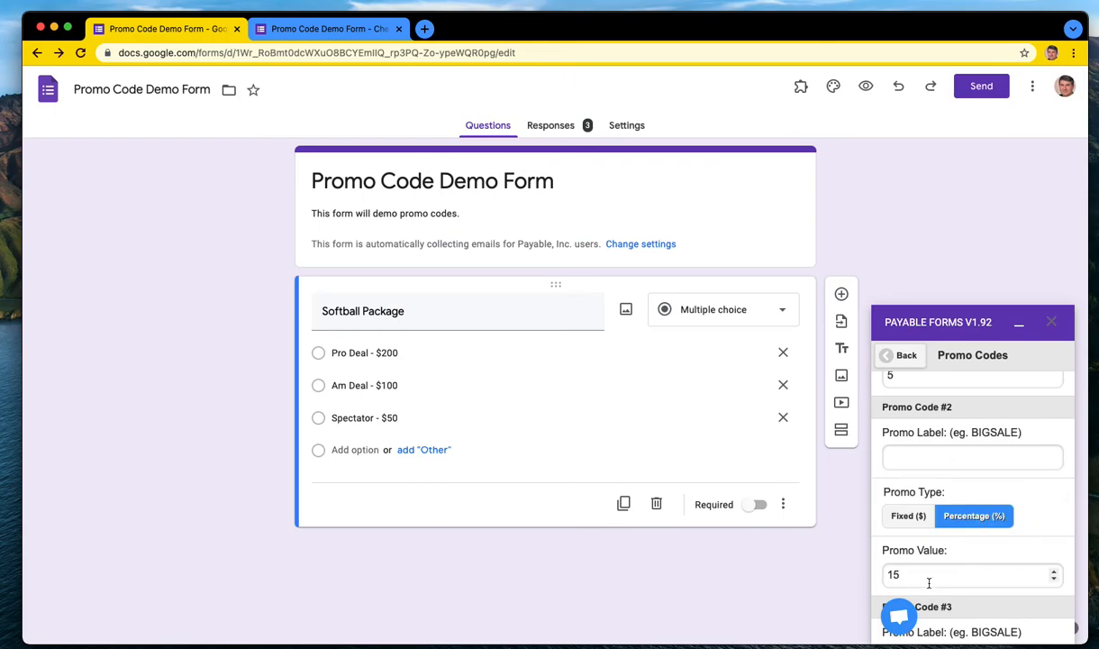
{"action": "left_click", "coordinate": [973, 575]}
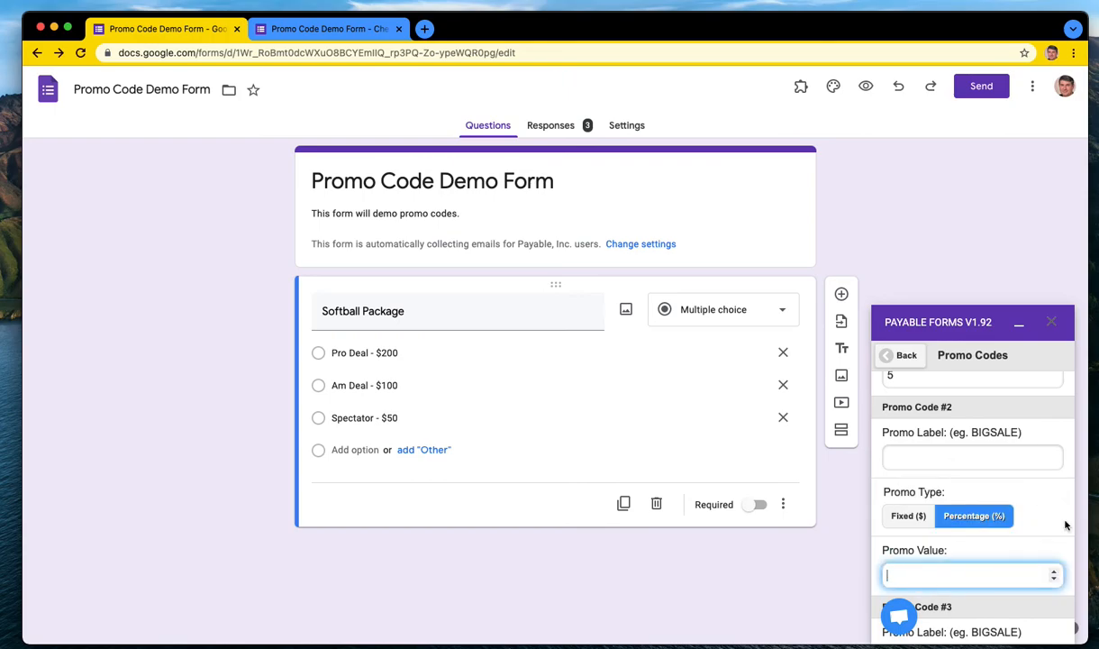